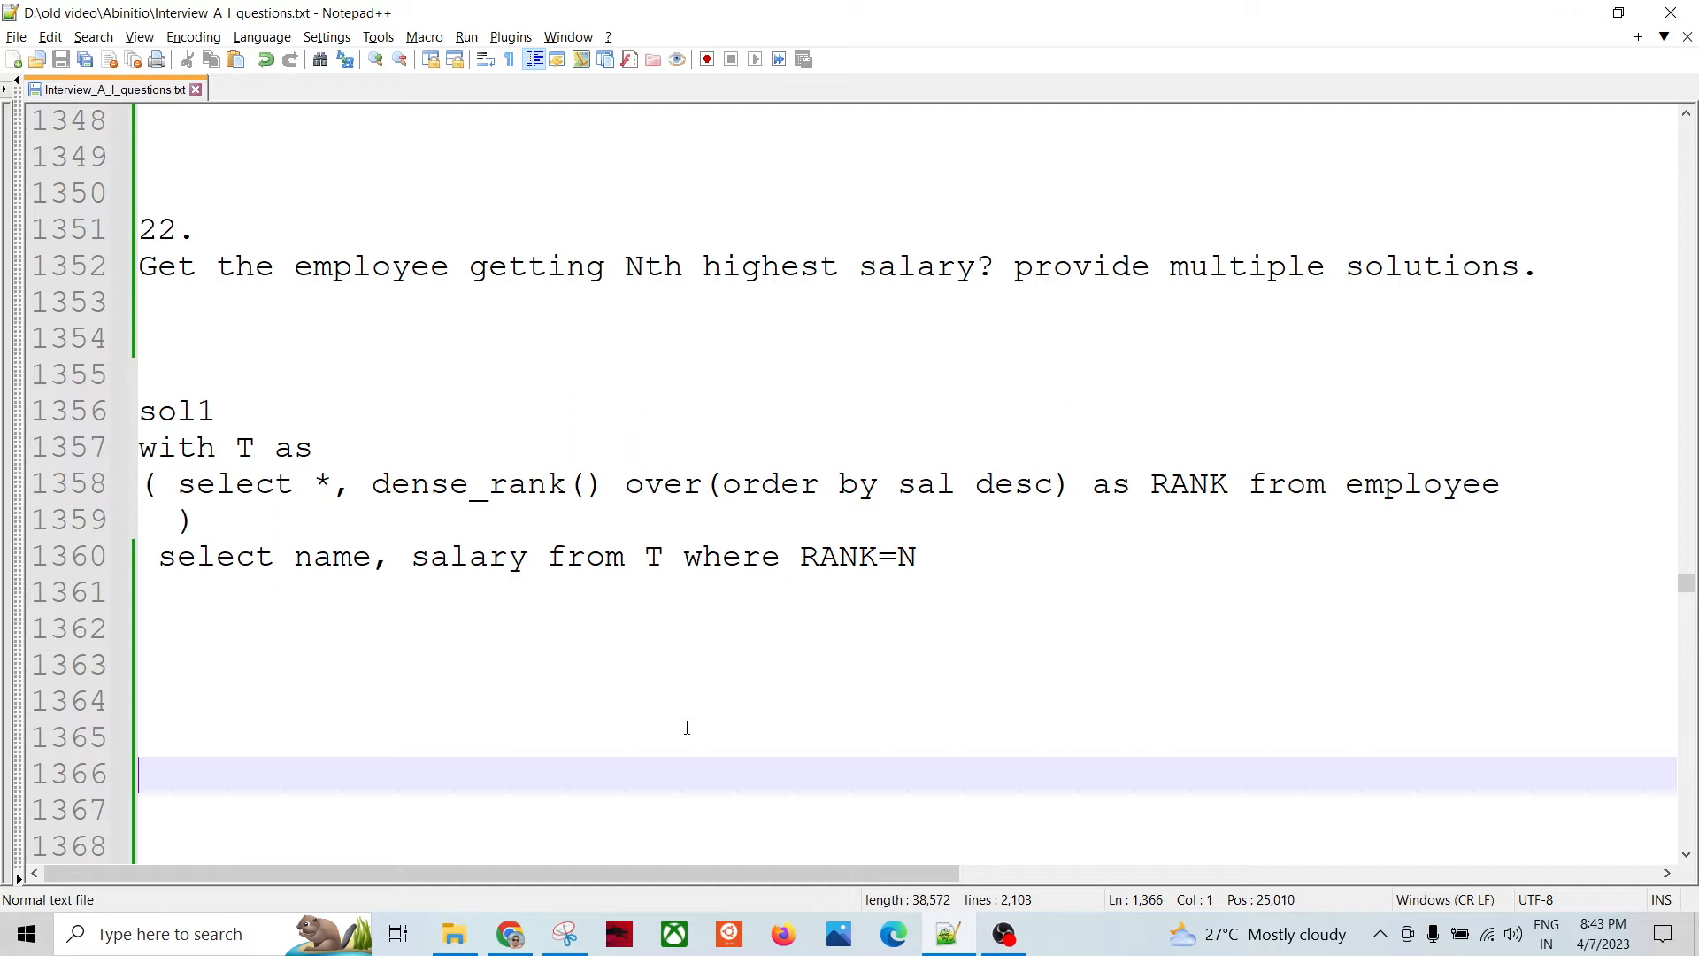
{"action": "mouse_move", "coordinate": [587, 464]}
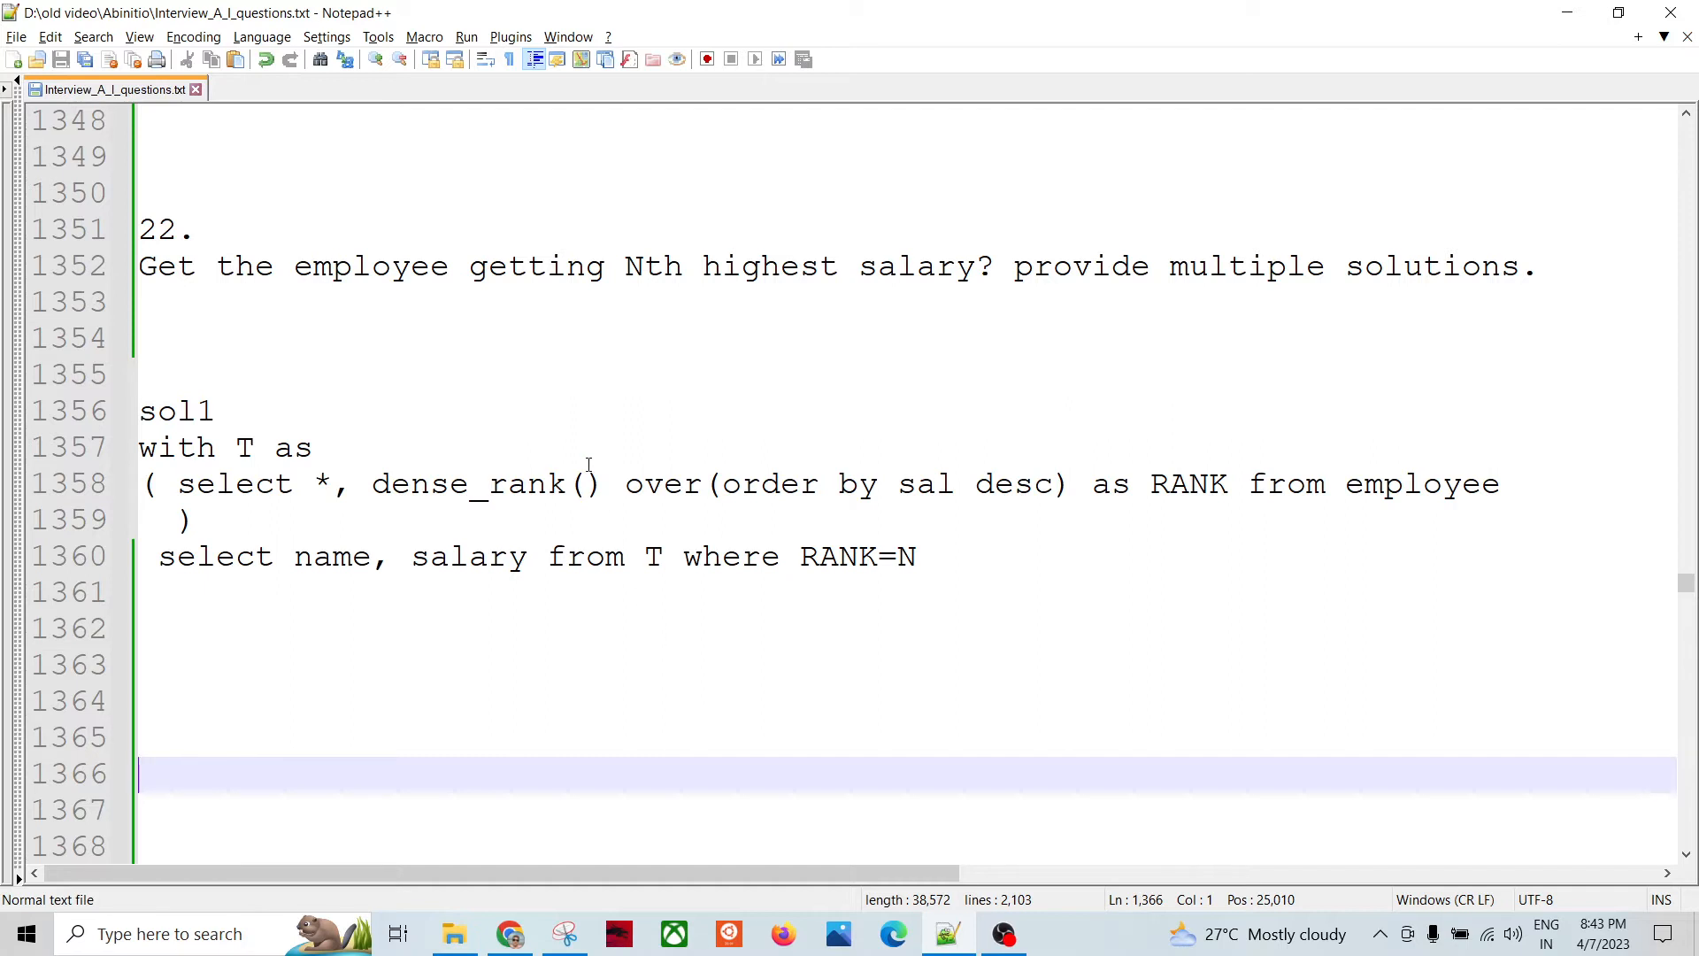
{"action": "mouse_move", "coordinate": [577, 432]}
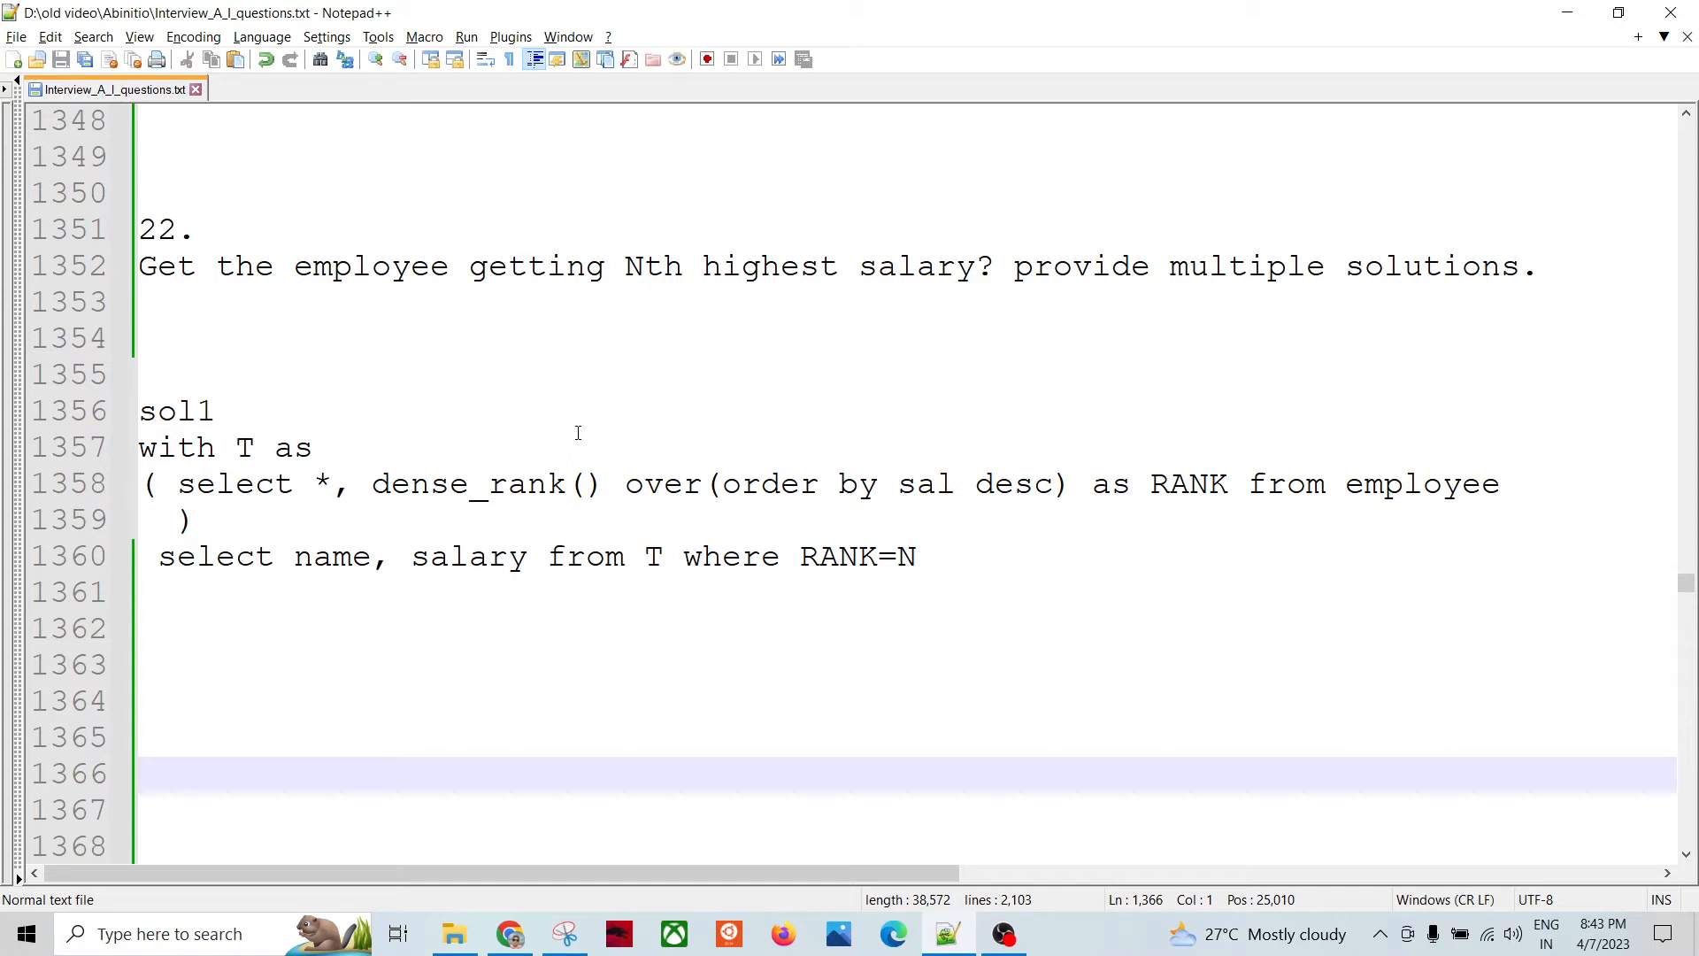
{"action": "mouse_move", "coordinate": [237, 265]}
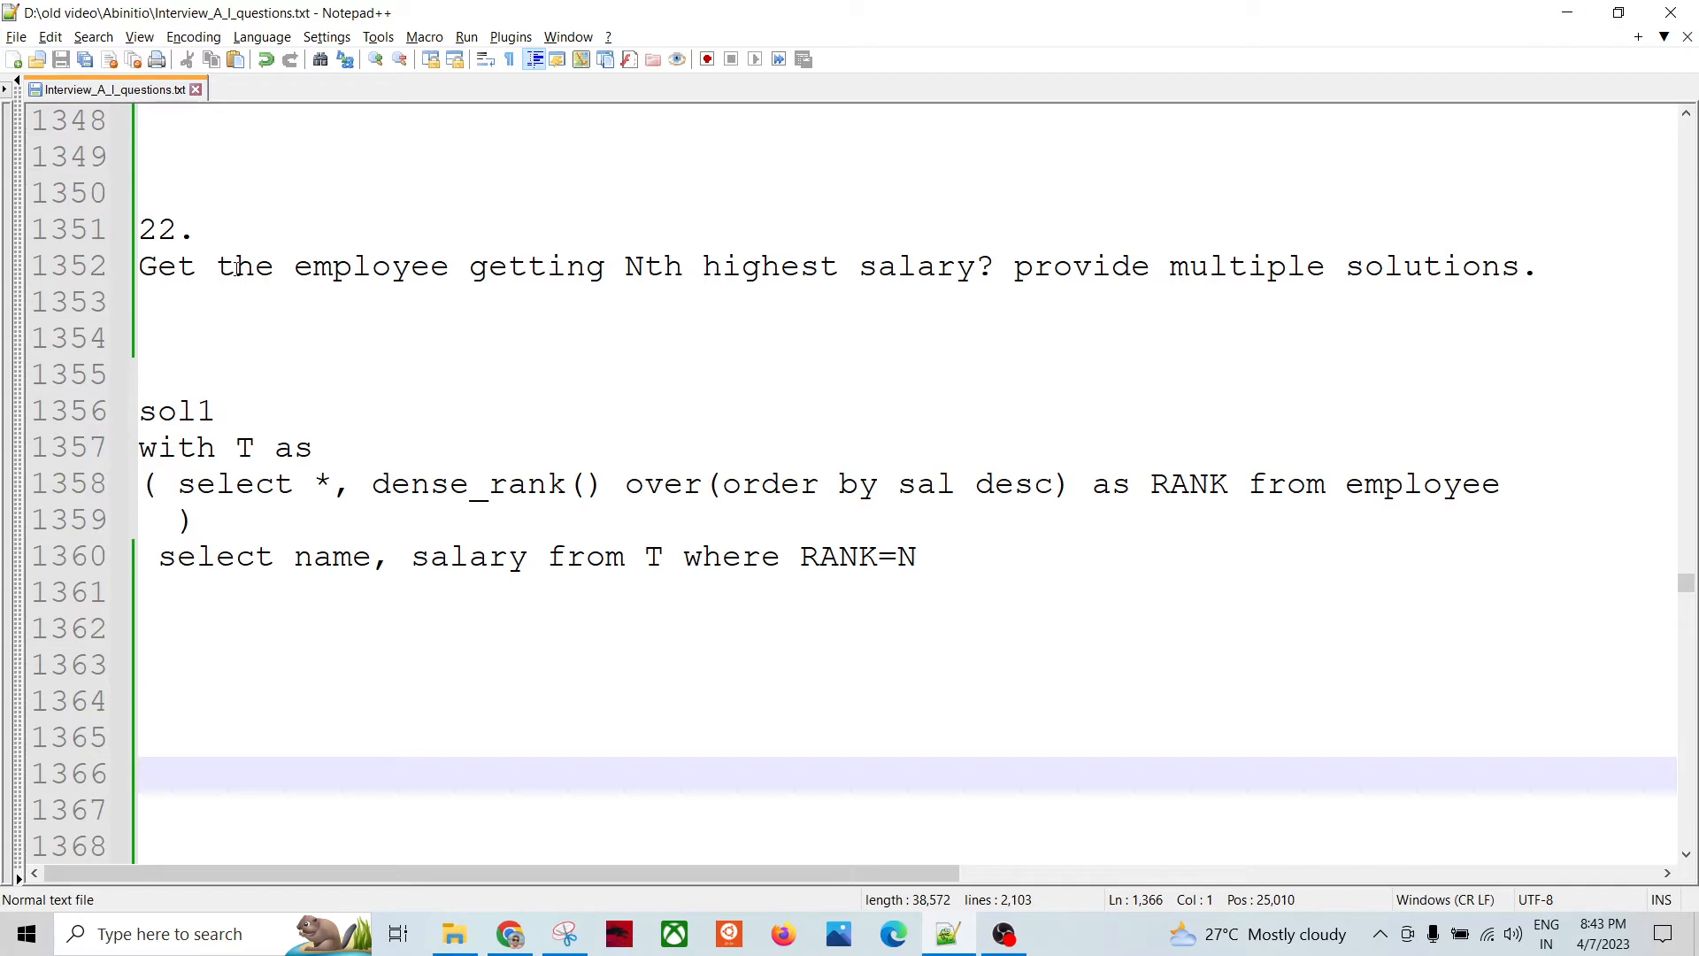
Select the '( select *' opening line of the dense_rank subquery in sol1
{"action": "left_click_drag", "start_coordinate": [139, 267], "coordinate": [782, 267]}
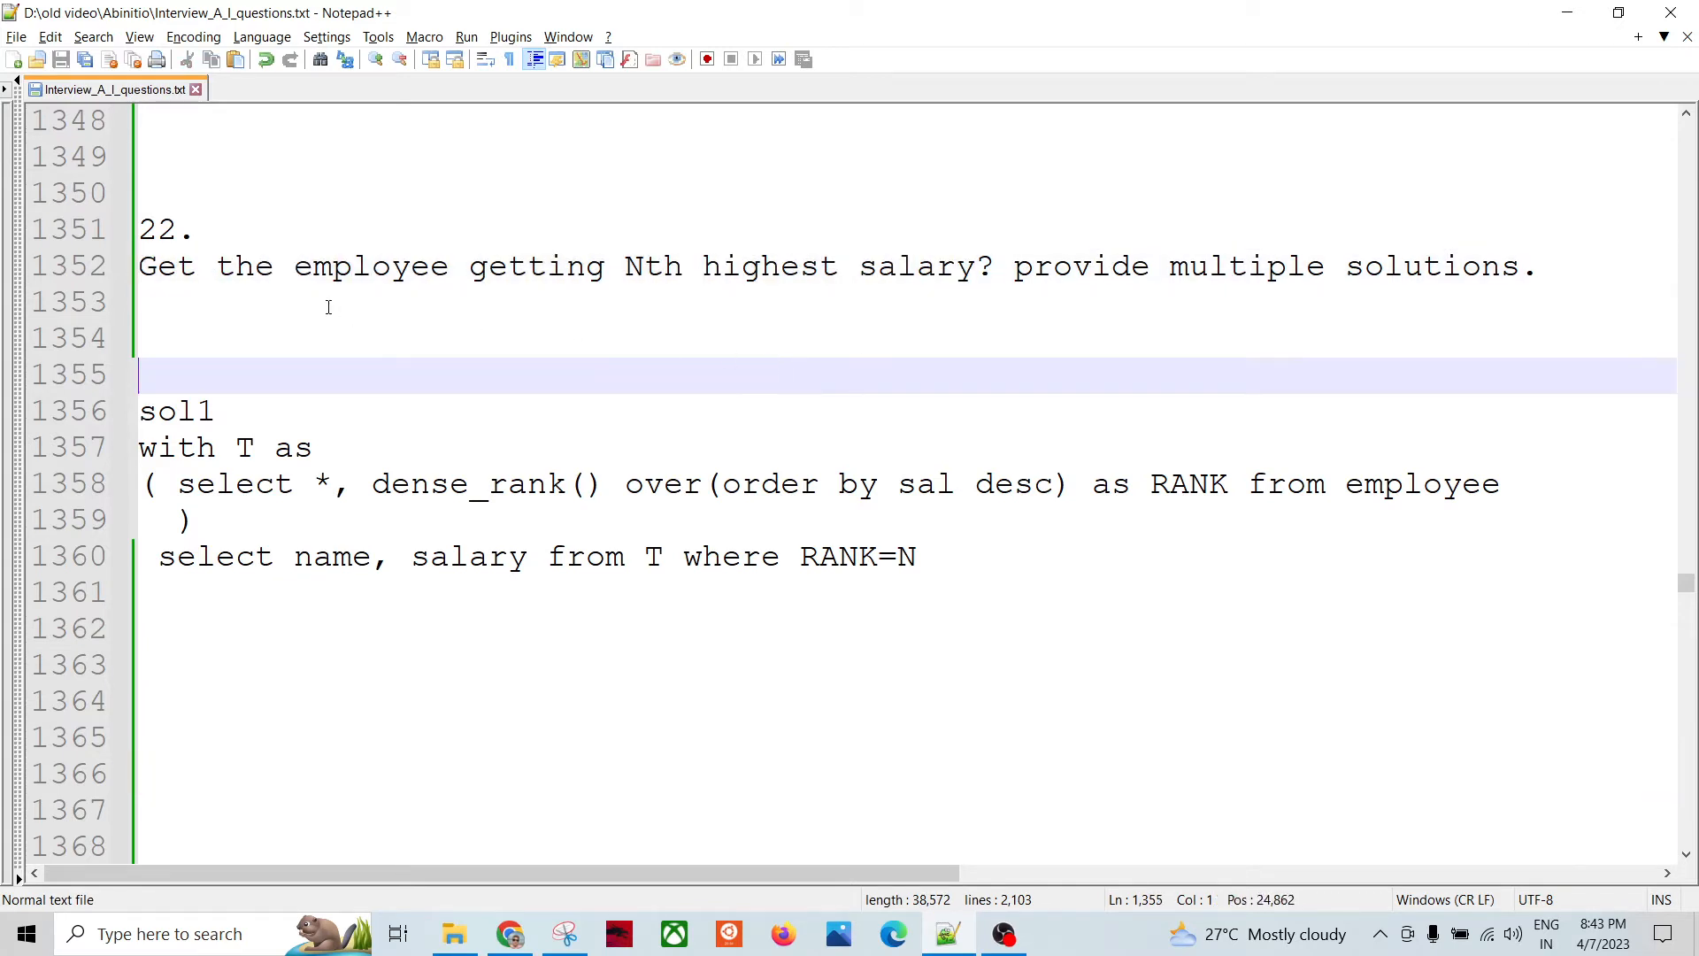
{"action": "mouse_move", "coordinate": [768, 320]}
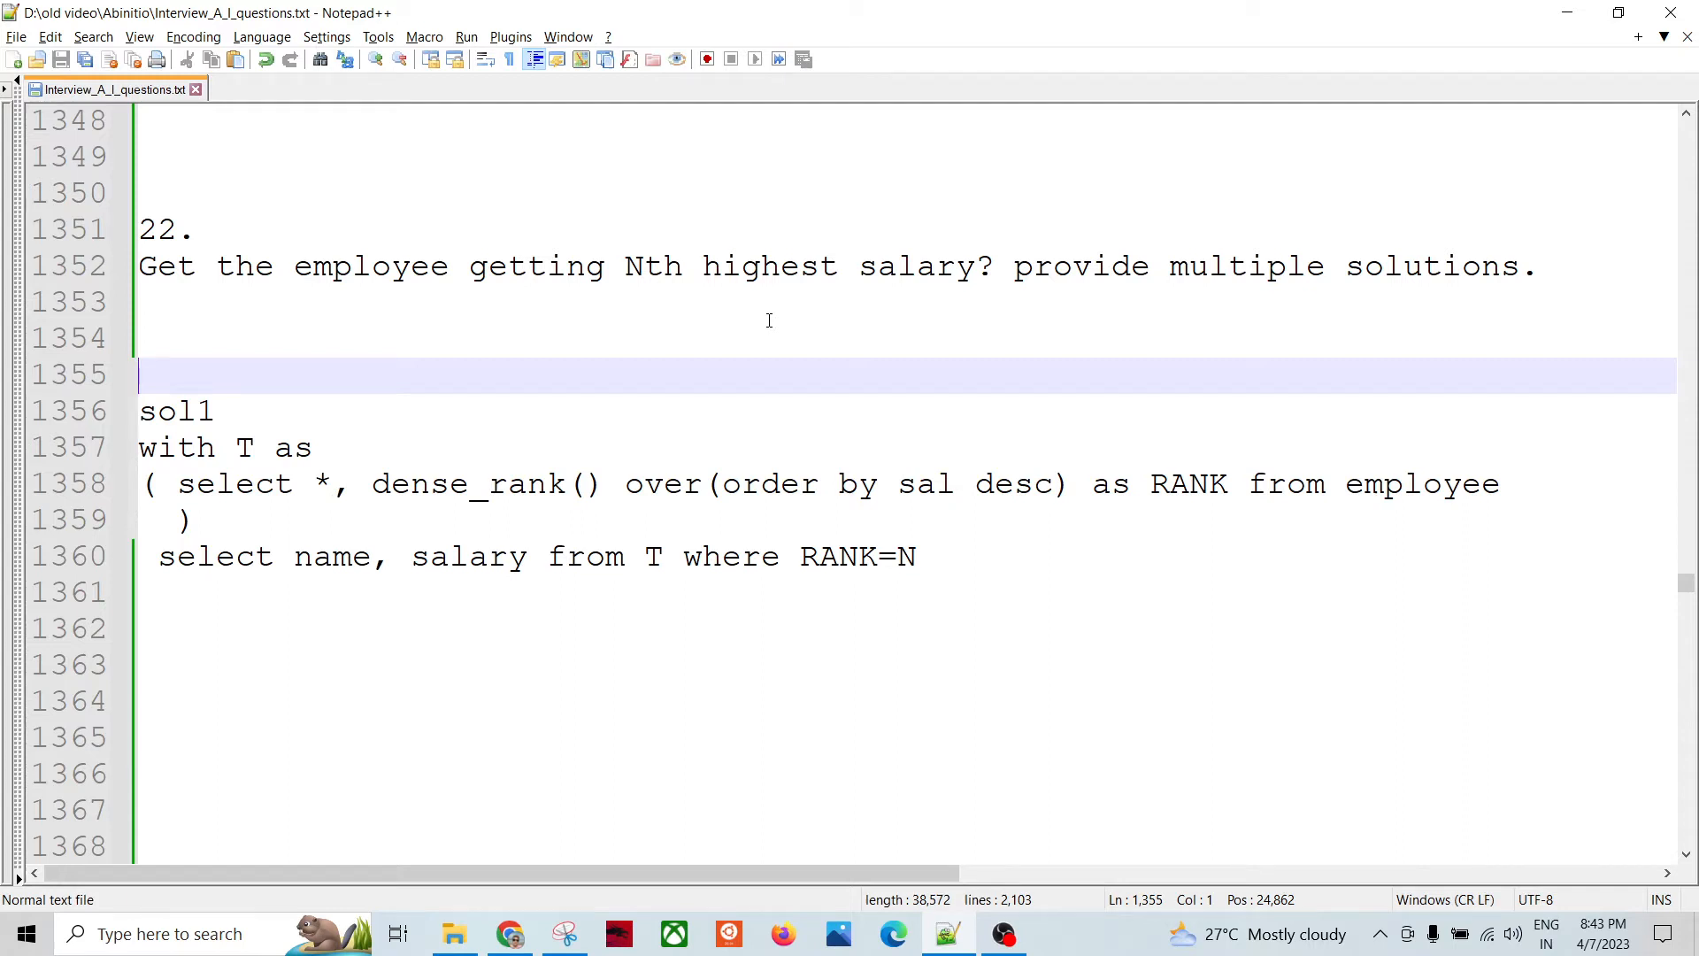
{"action": "mouse_move", "coordinate": [666, 350]}
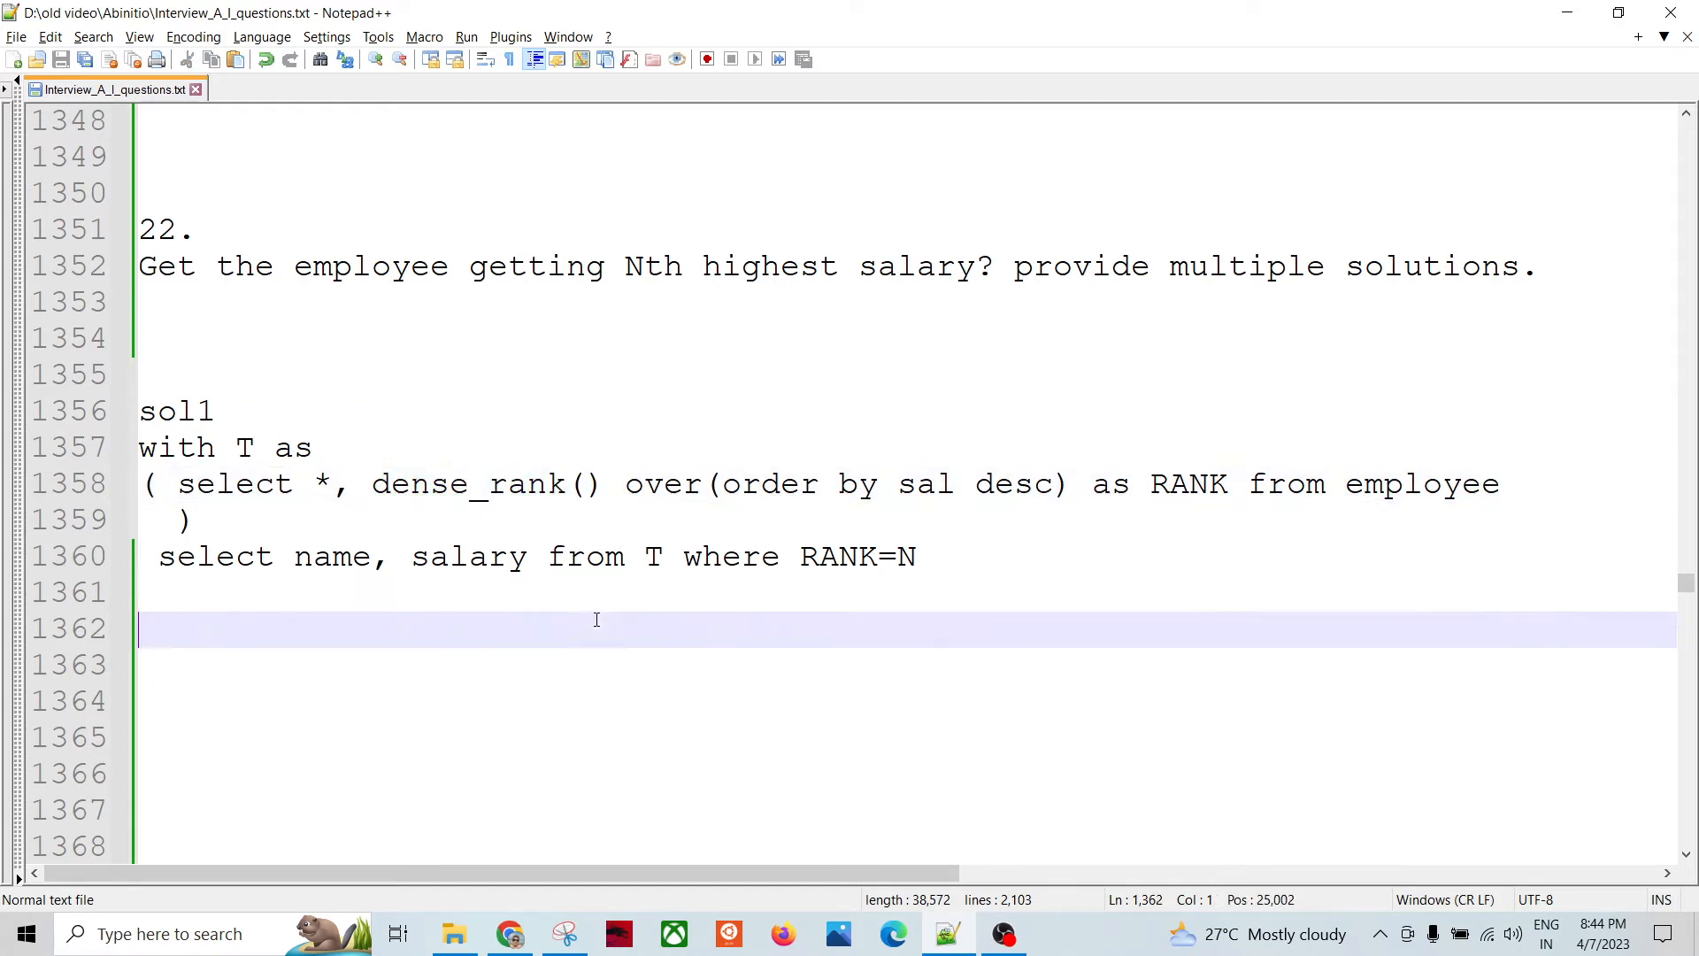
{"action": "mouse_move", "coordinate": [477, 485]}
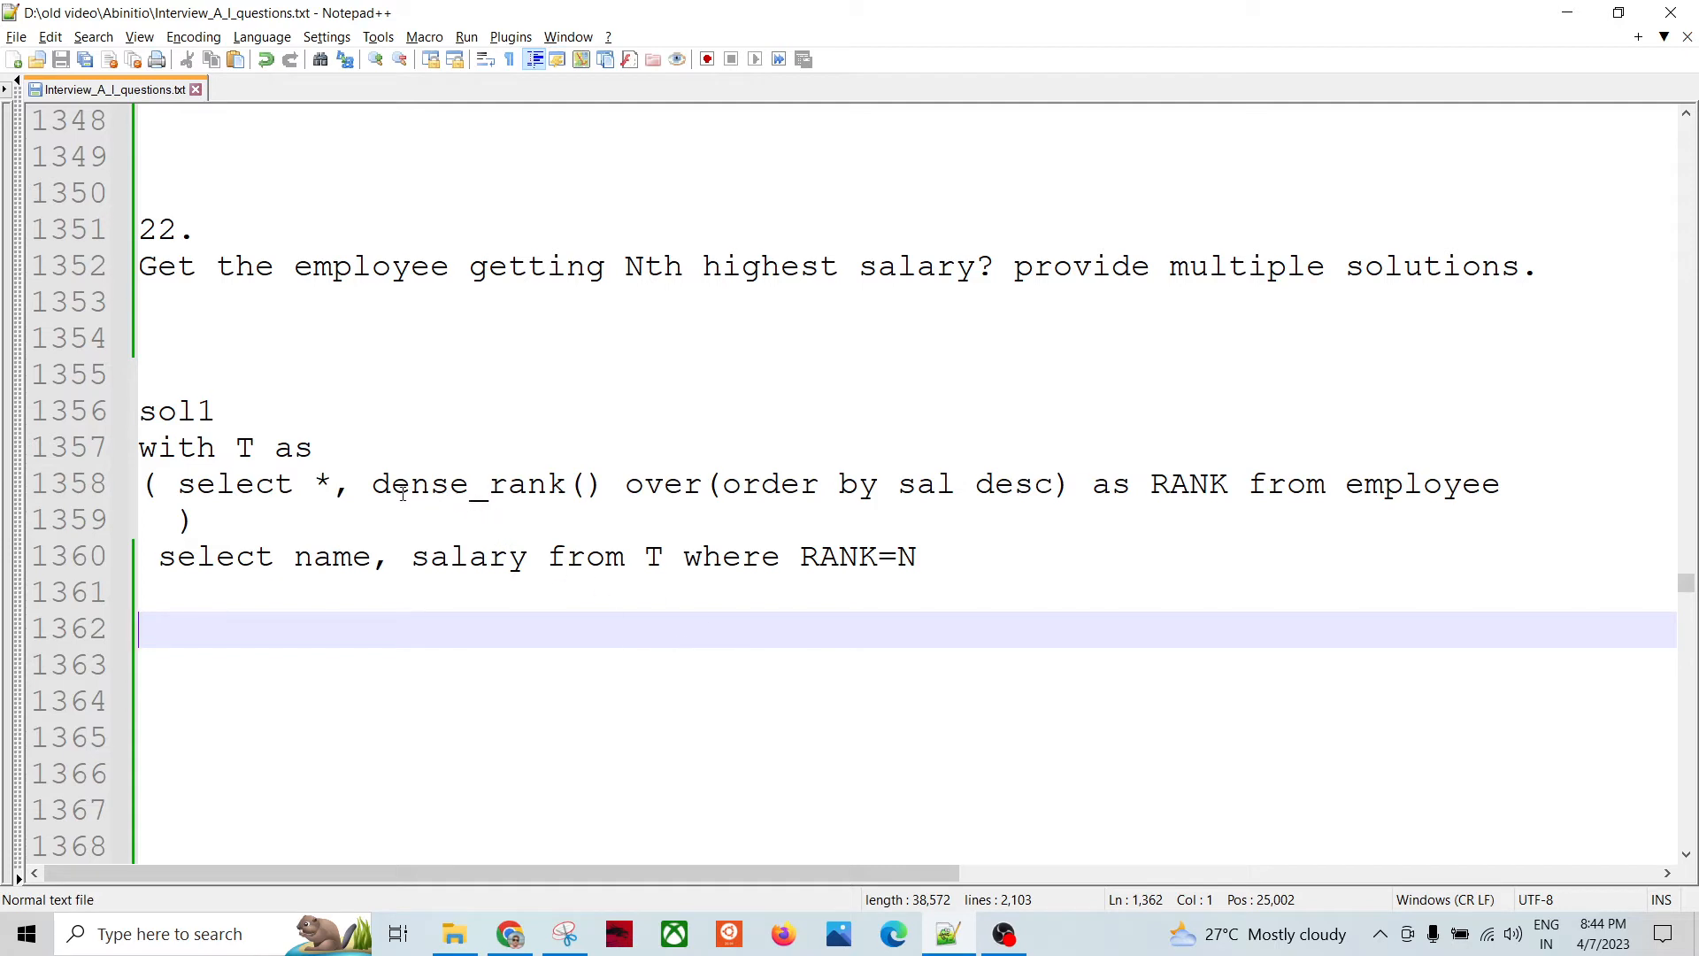
{"action": "mouse_move", "coordinate": [385, 499]}
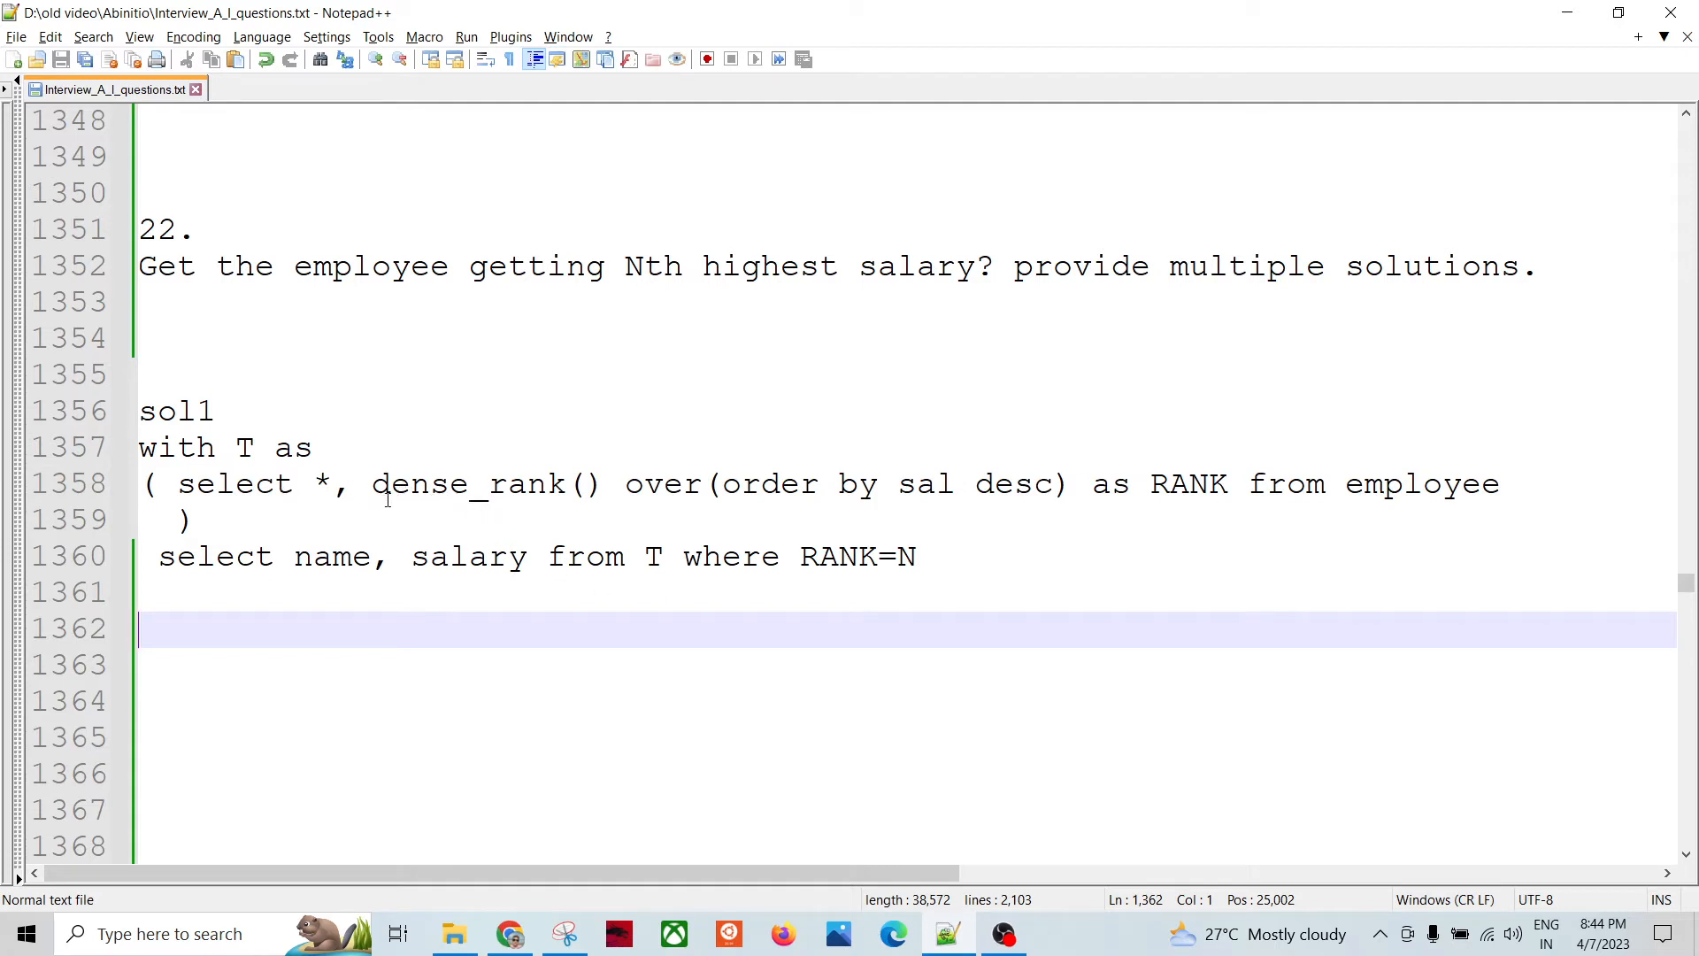
{"action": "mouse_move", "coordinate": [1015, 487]}
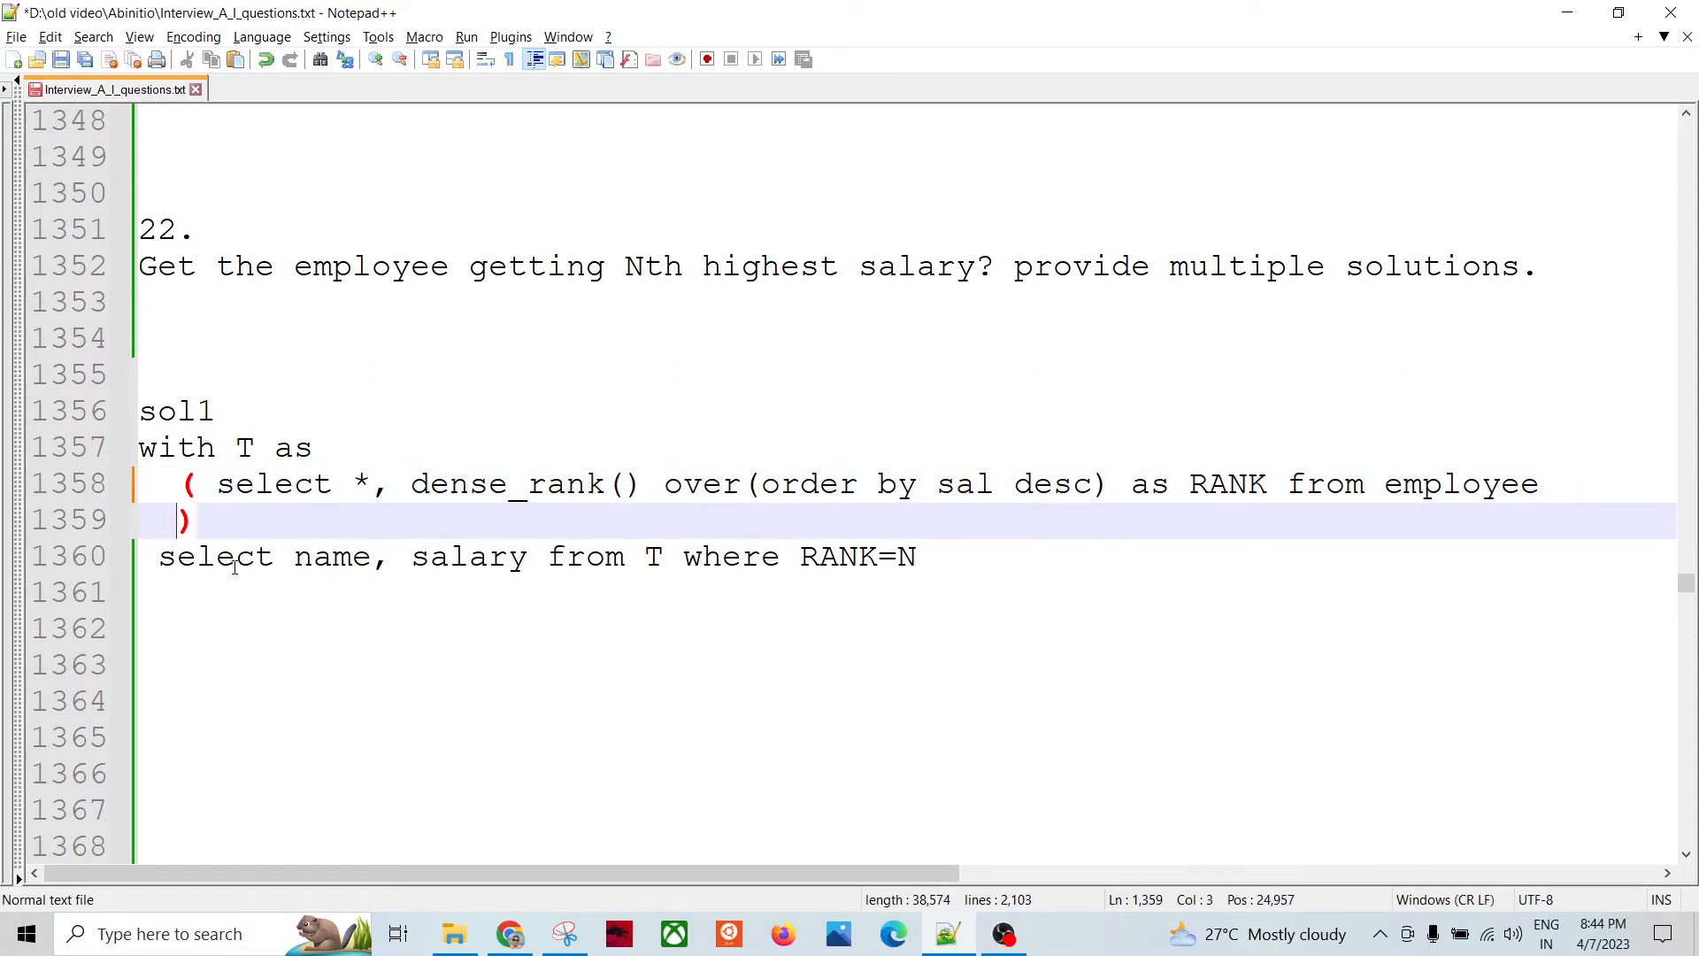
Mark the dense_rank() over(...) ranking expression and the subquery block for explanation
{"action": "double_click", "coordinate": [175, 447]}
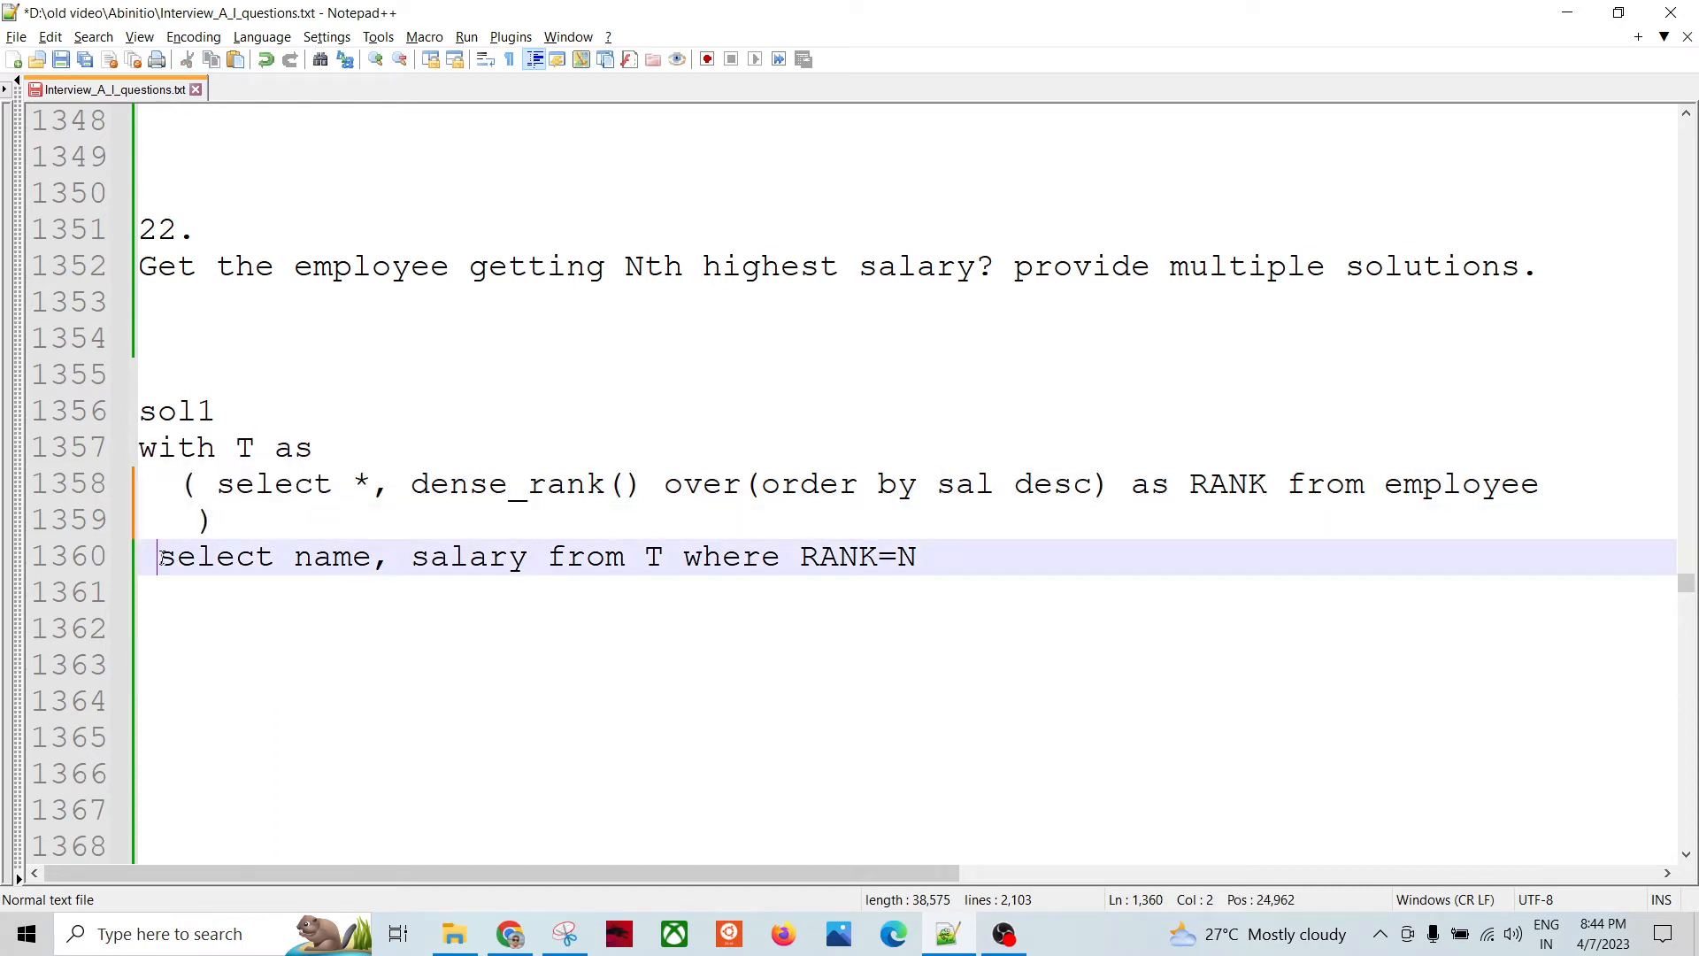
{"action": "left_click_drag", "start_coordinate": [158, 556], "coordinate": [679, 556]}
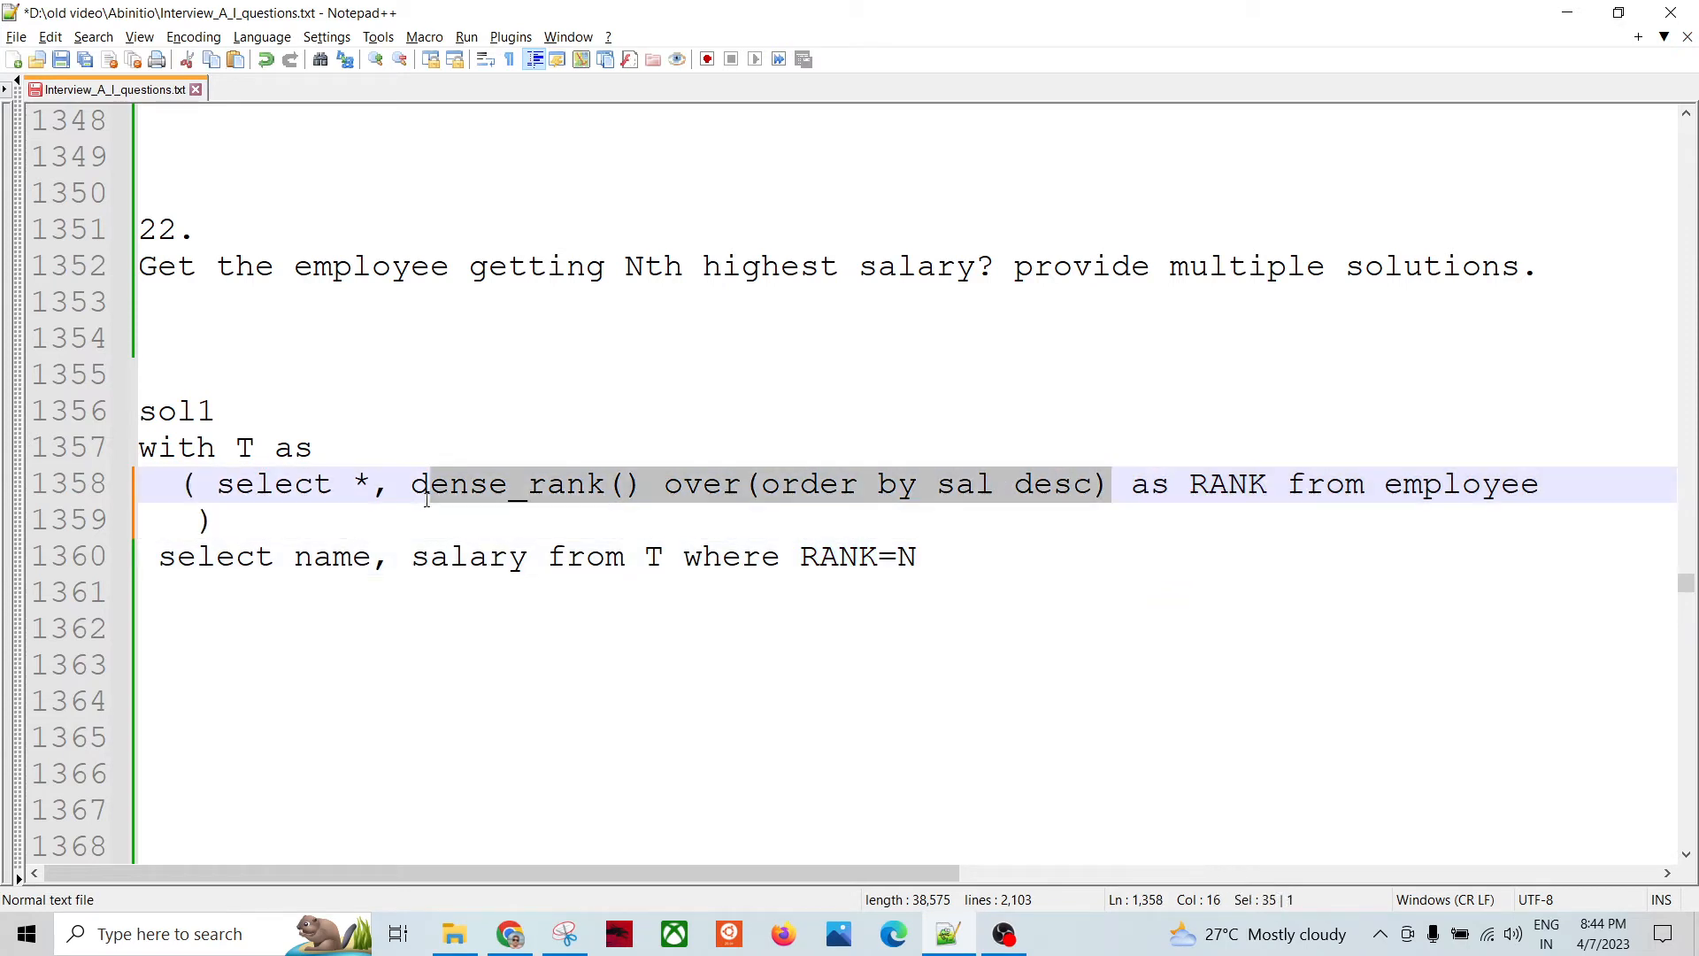
{"action": "left_click", "coordinate": [644, 634]}
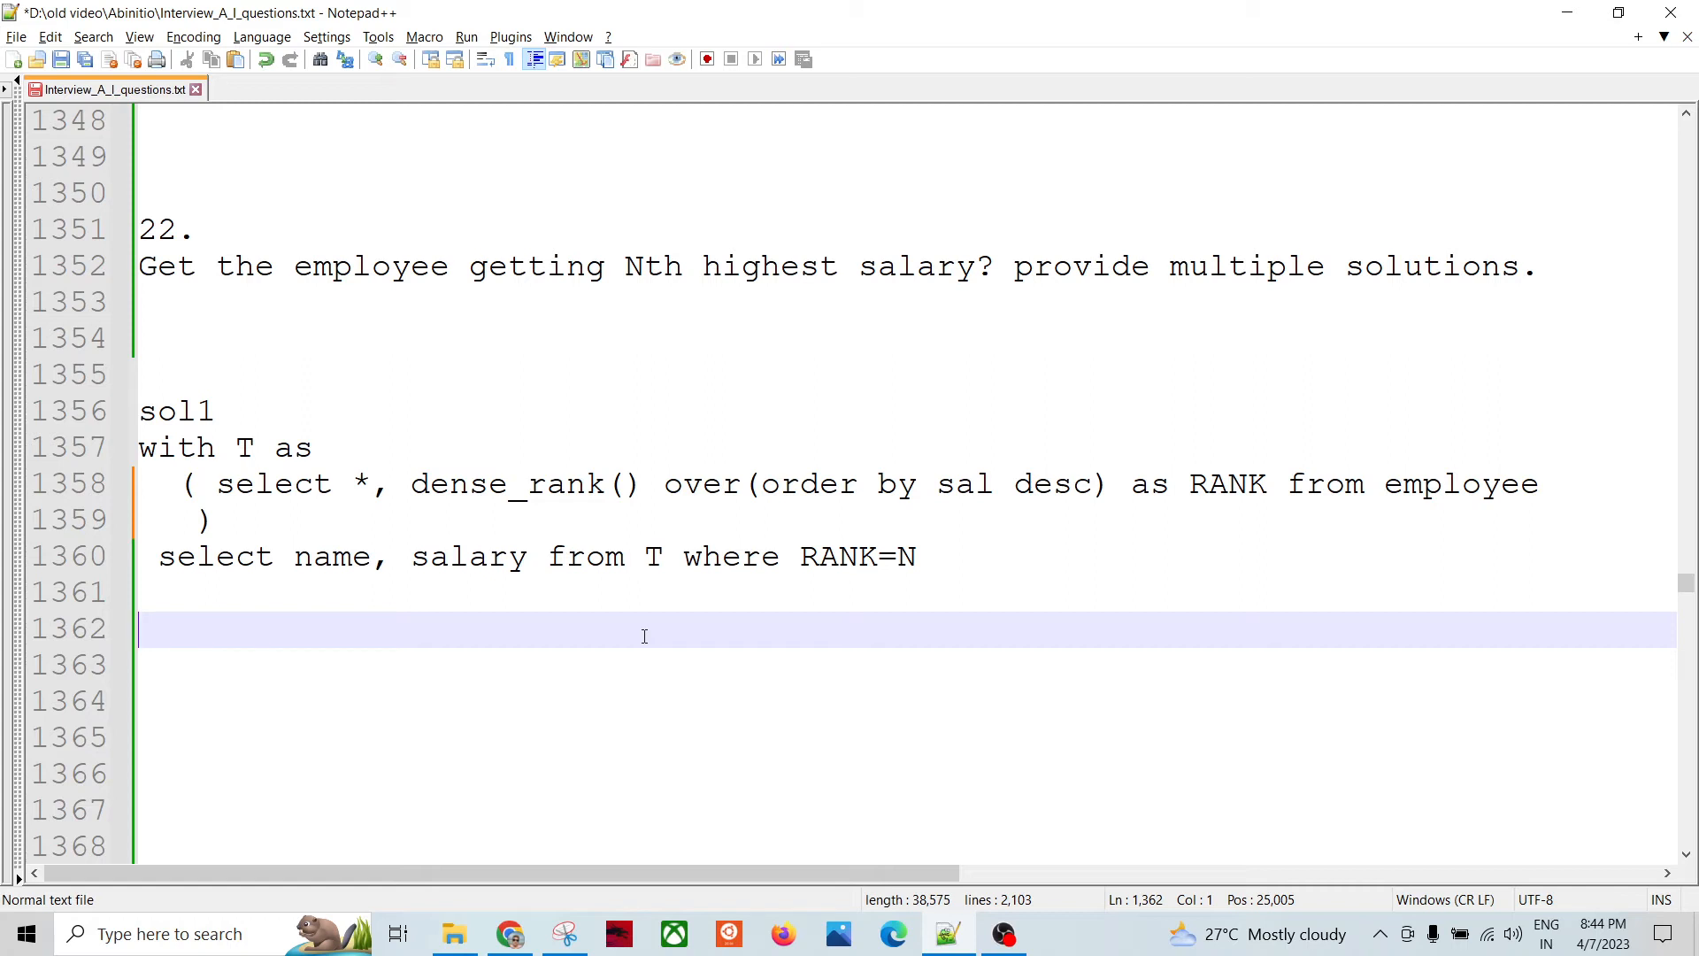
{"action": "mouse_move", "coordinate": [690, 602]}
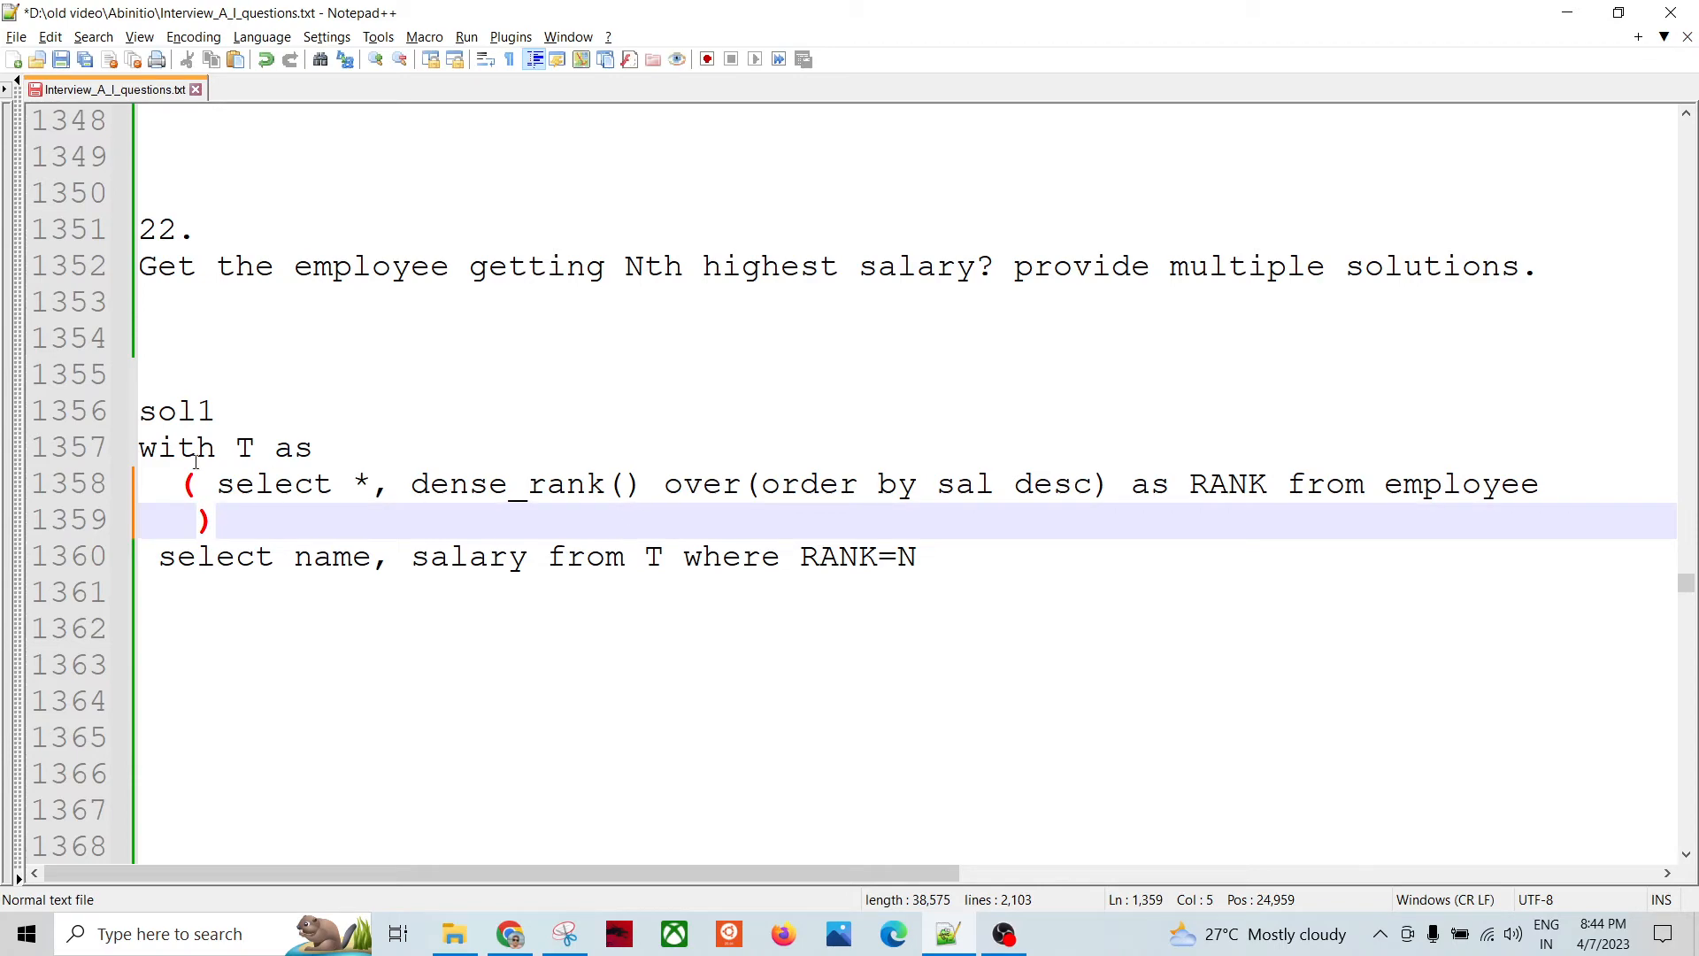
{"action": "left_click_drag", "start_coordinate": [138, 446], "coordinate": [244, 593]}
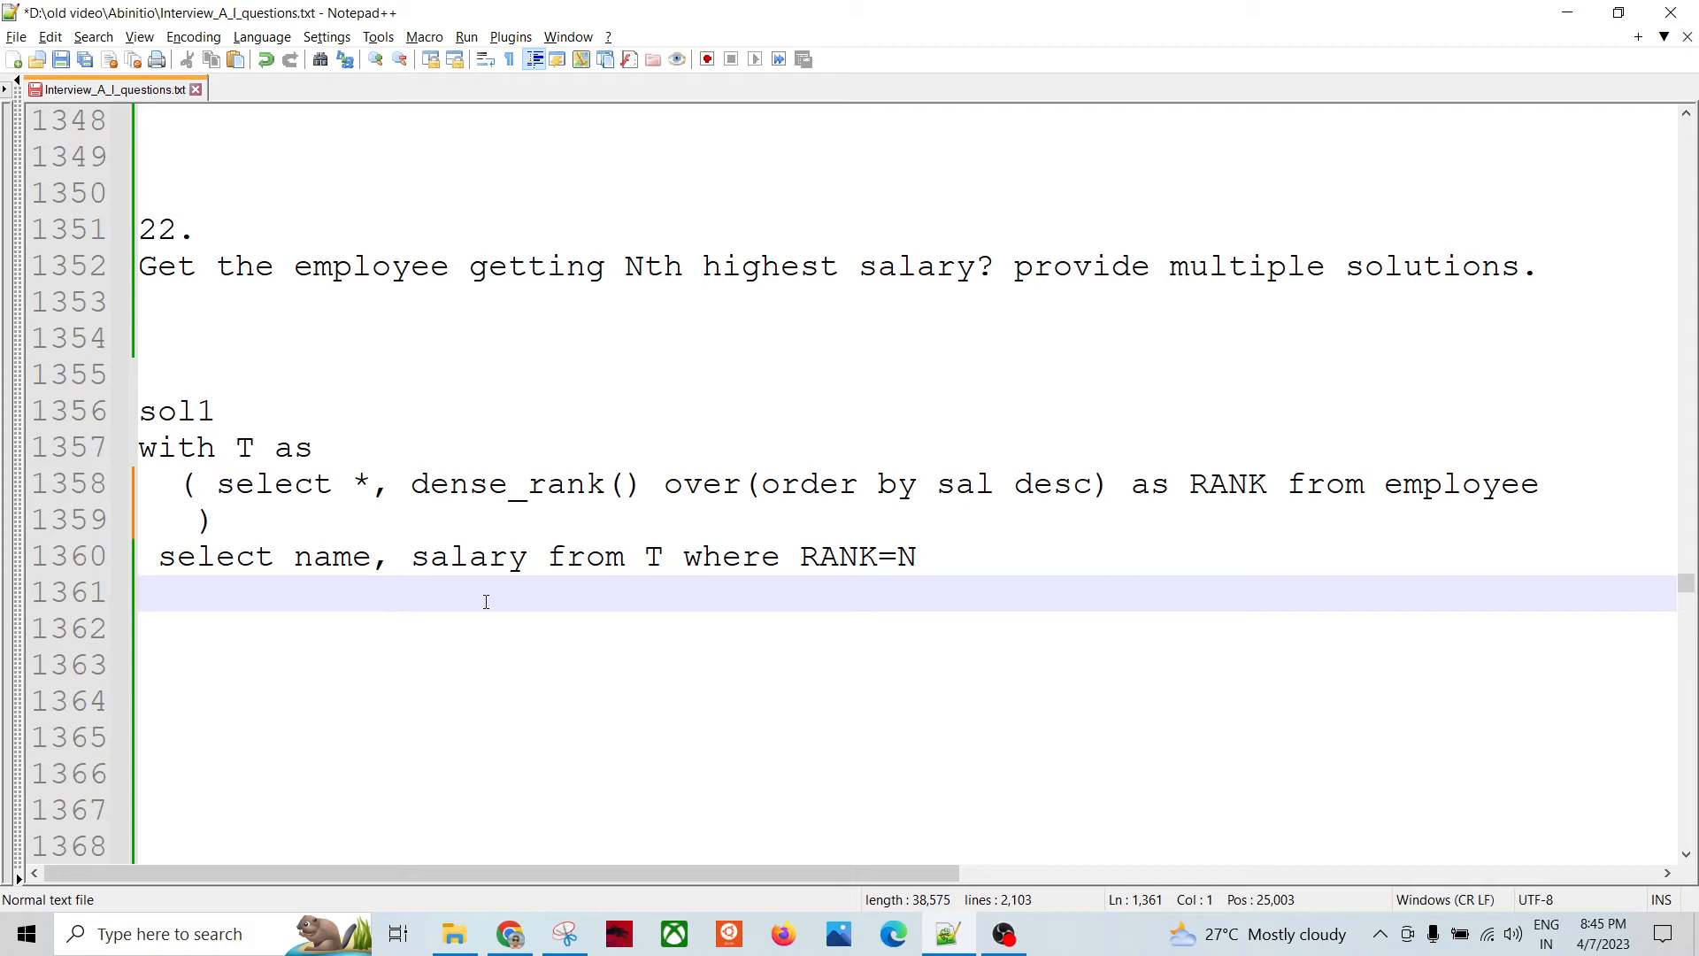
{"action": "mouse_move", "coordinate": [351, 675]}
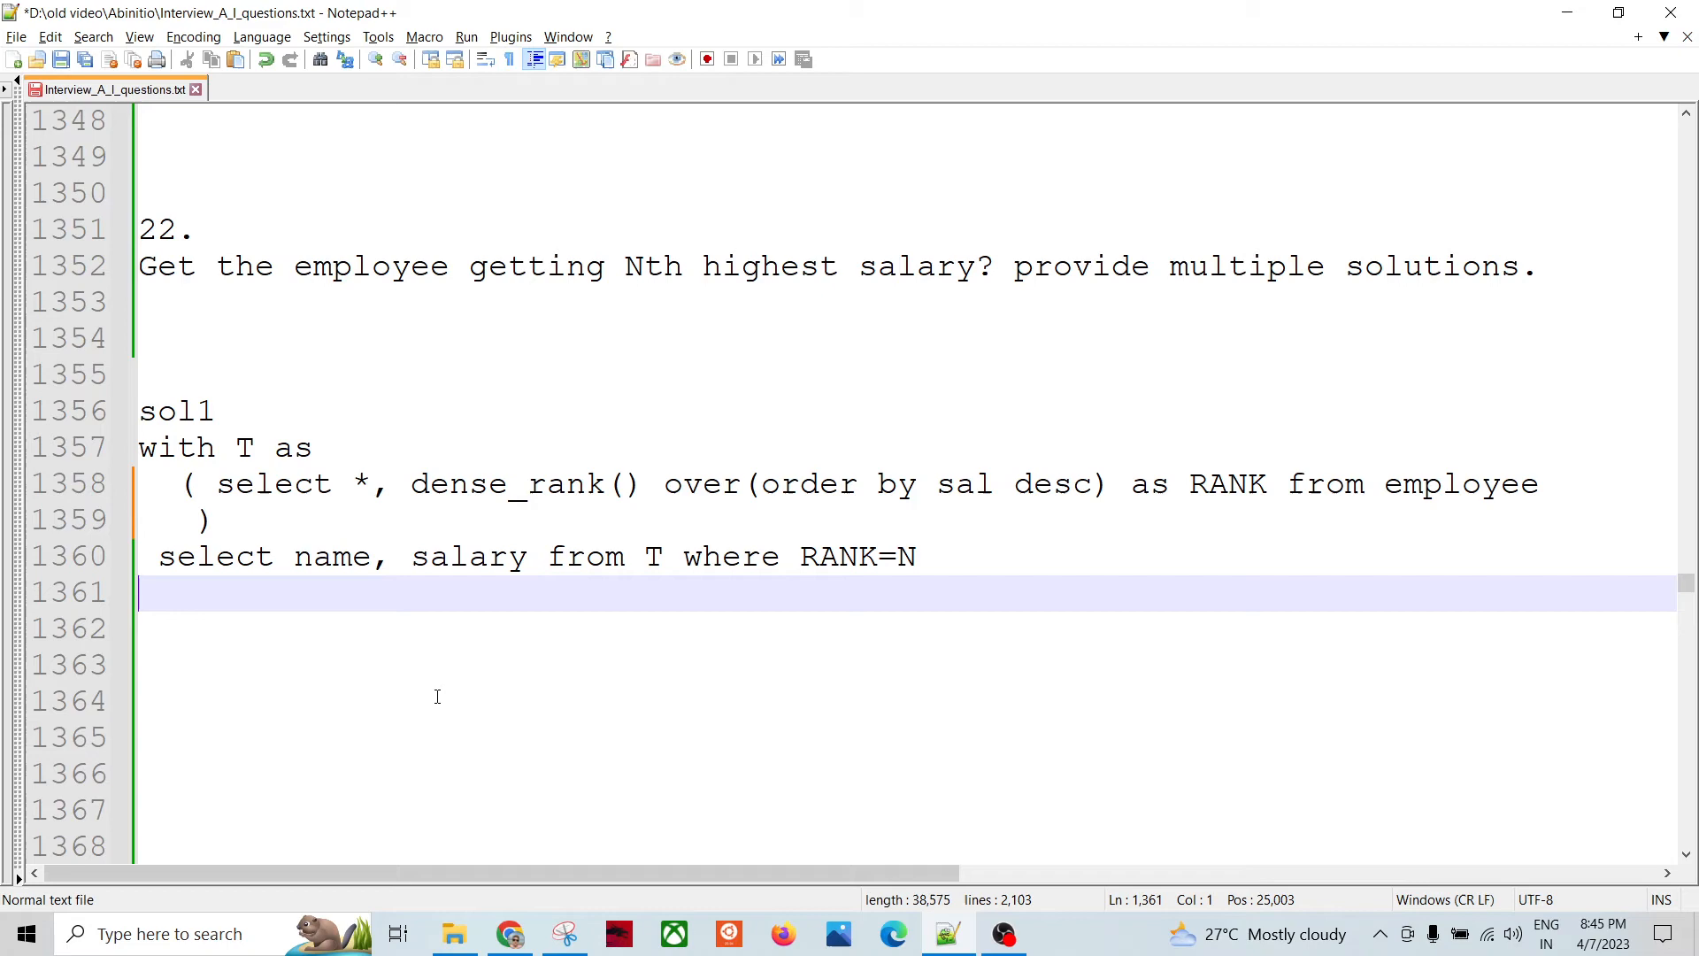
{"action": "scroll", "scroll_direction": "down", "scroll_amount": 3}
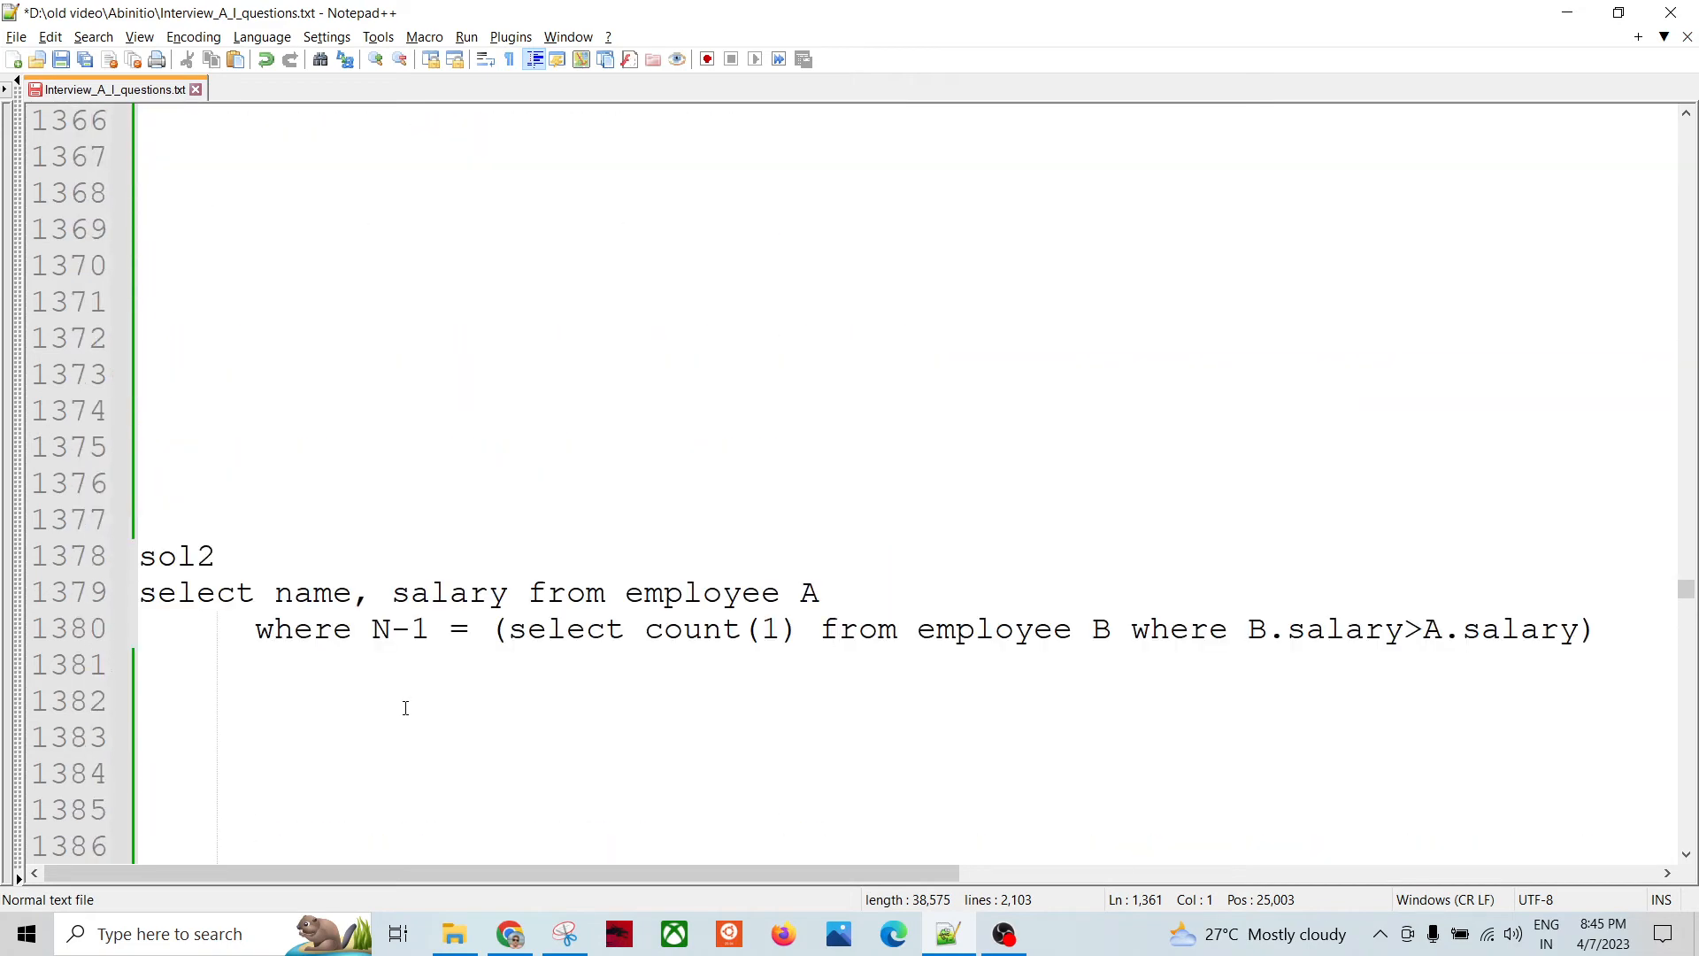
{"action": "mouse_move", "coordinate": [265, 652]}
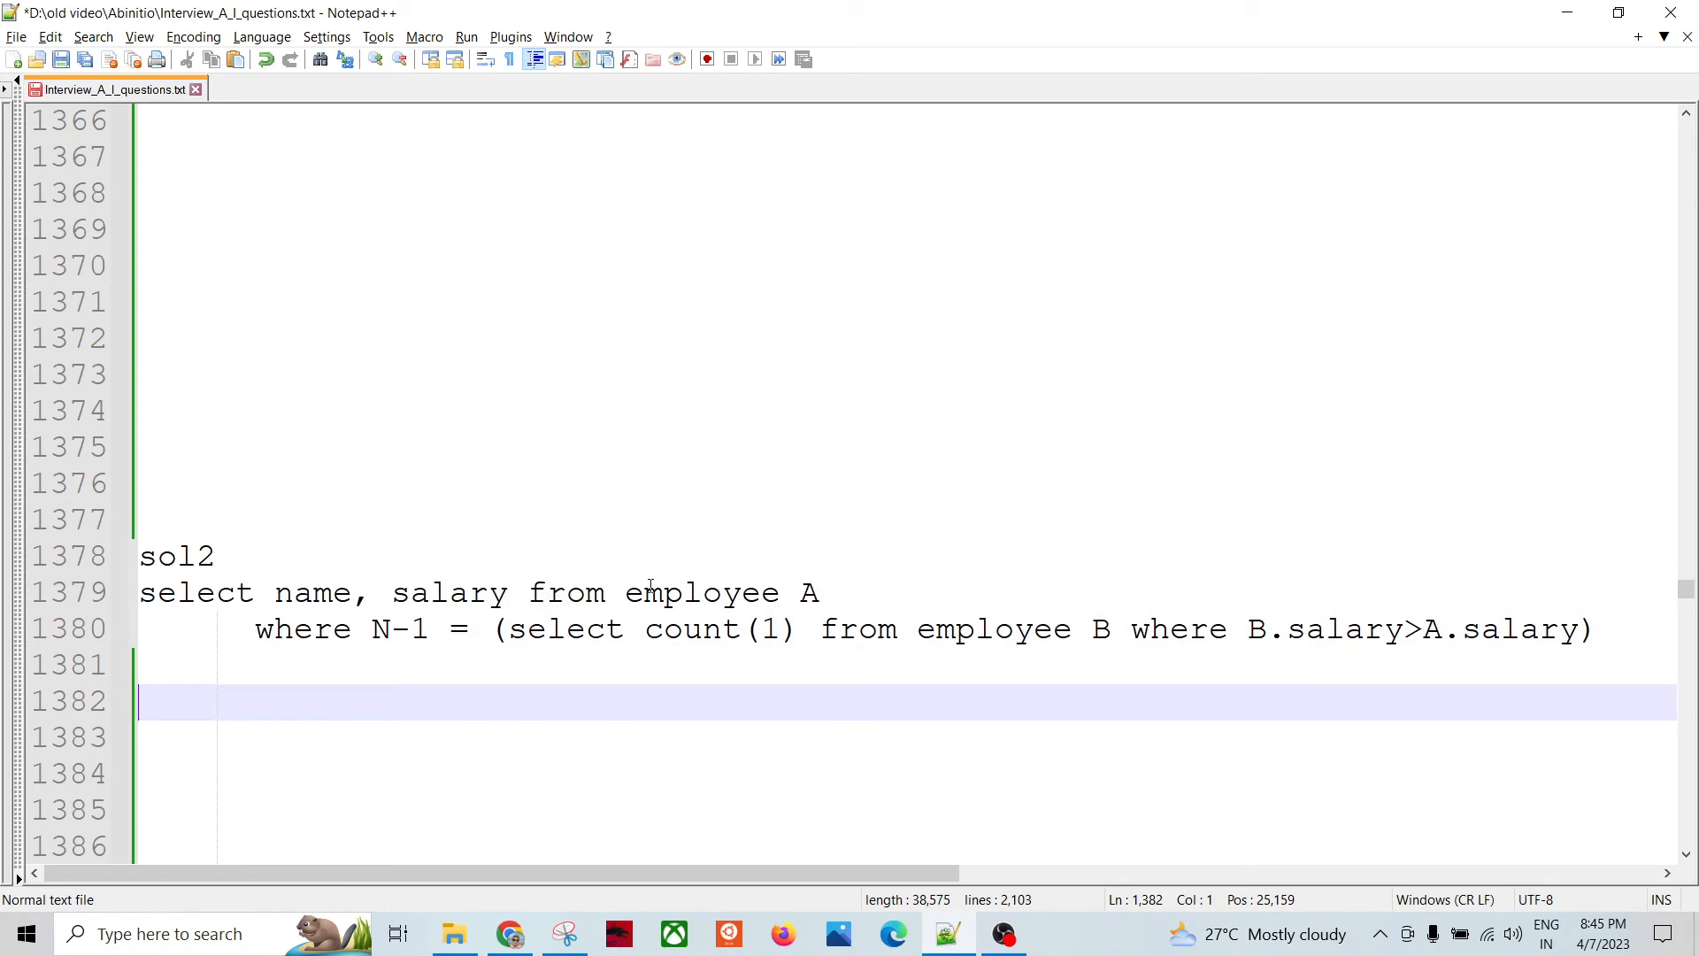
{"action": "left_click", "coordinate": [370, 630]}
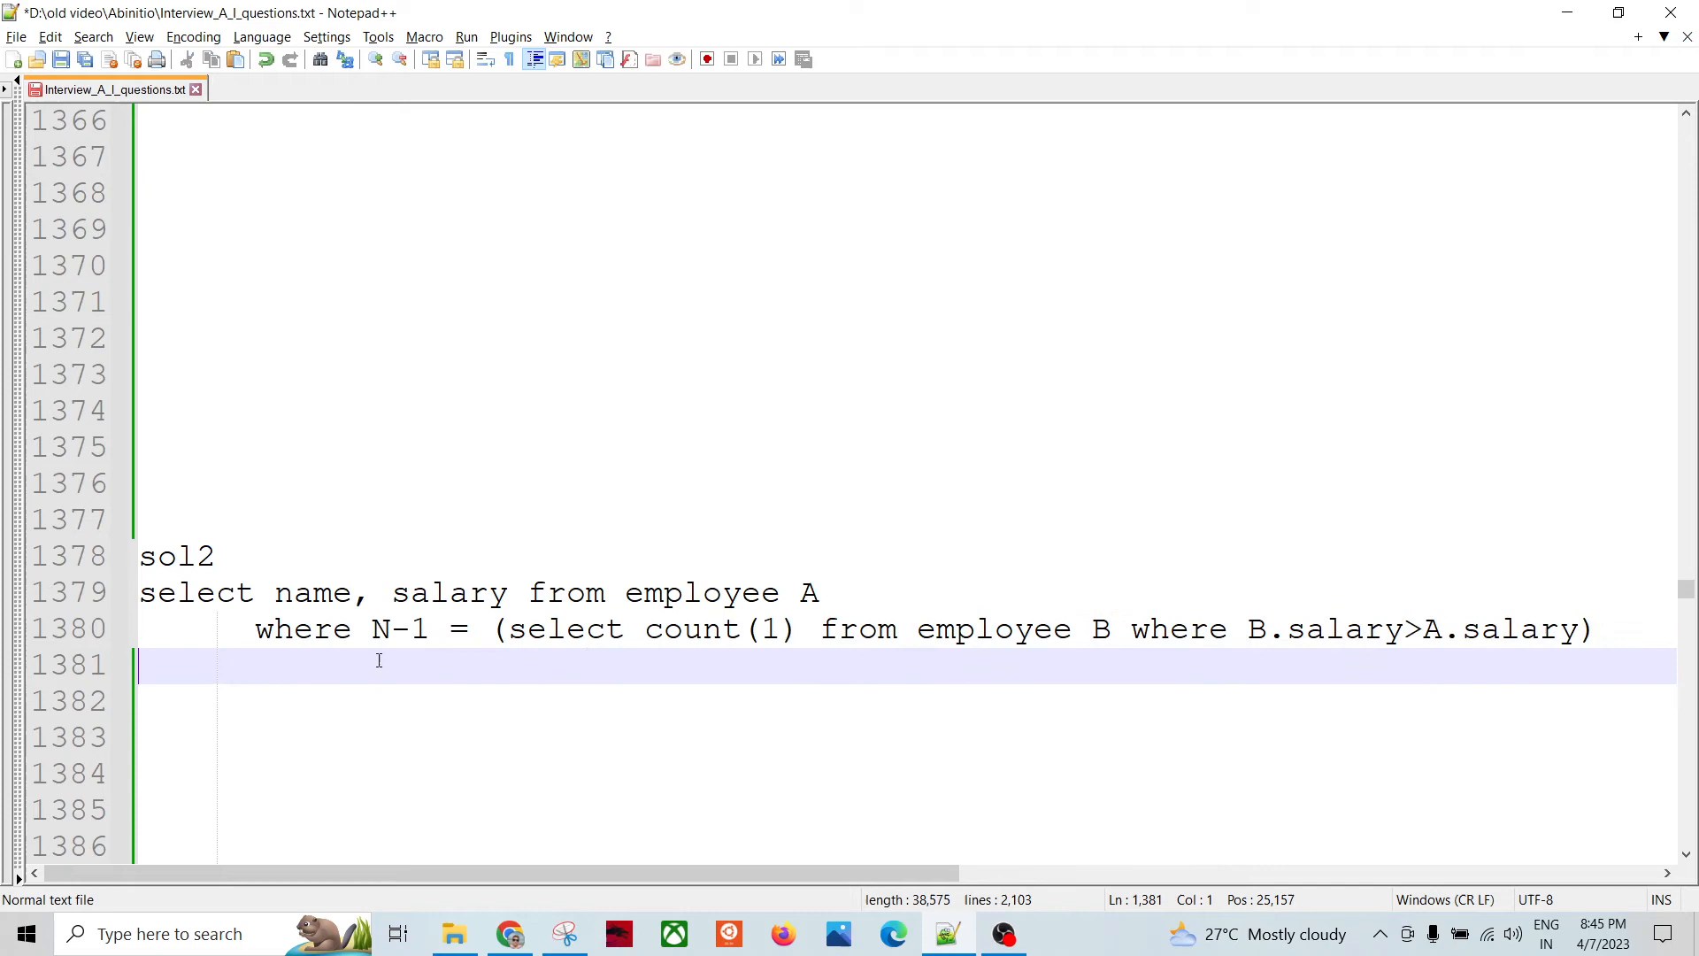
{"action": "mouse_move", "coordinate": [432, 630]}
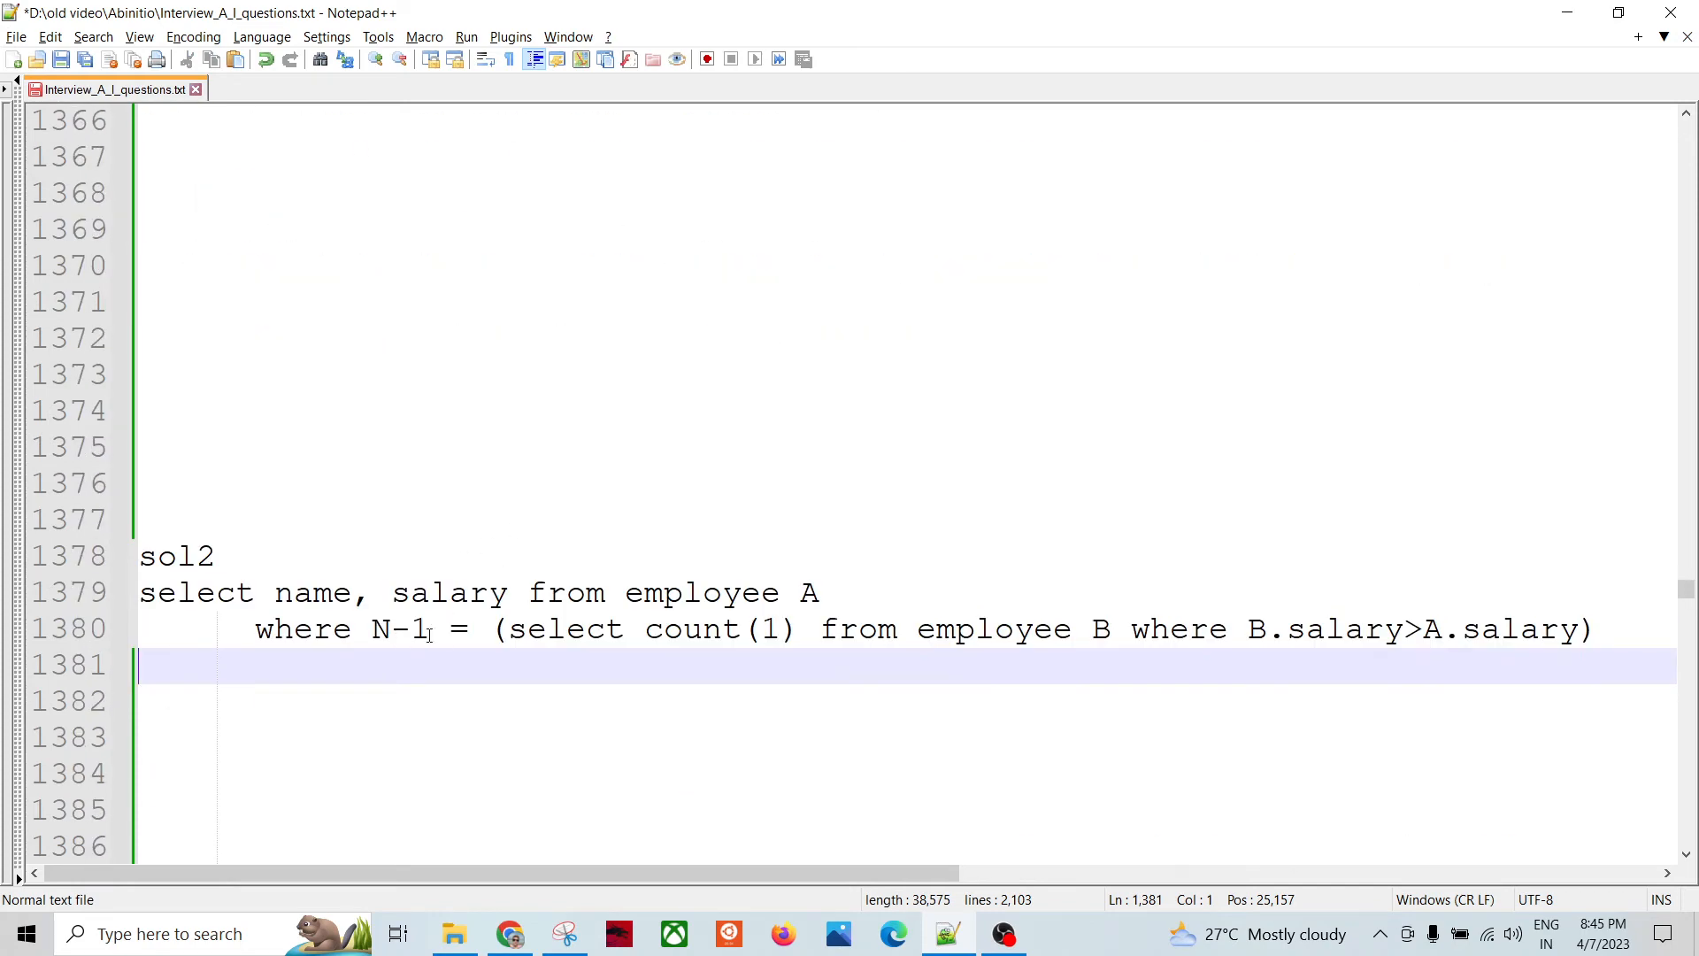
{"action": "mouse_move", "coordinate": [736, 644]}
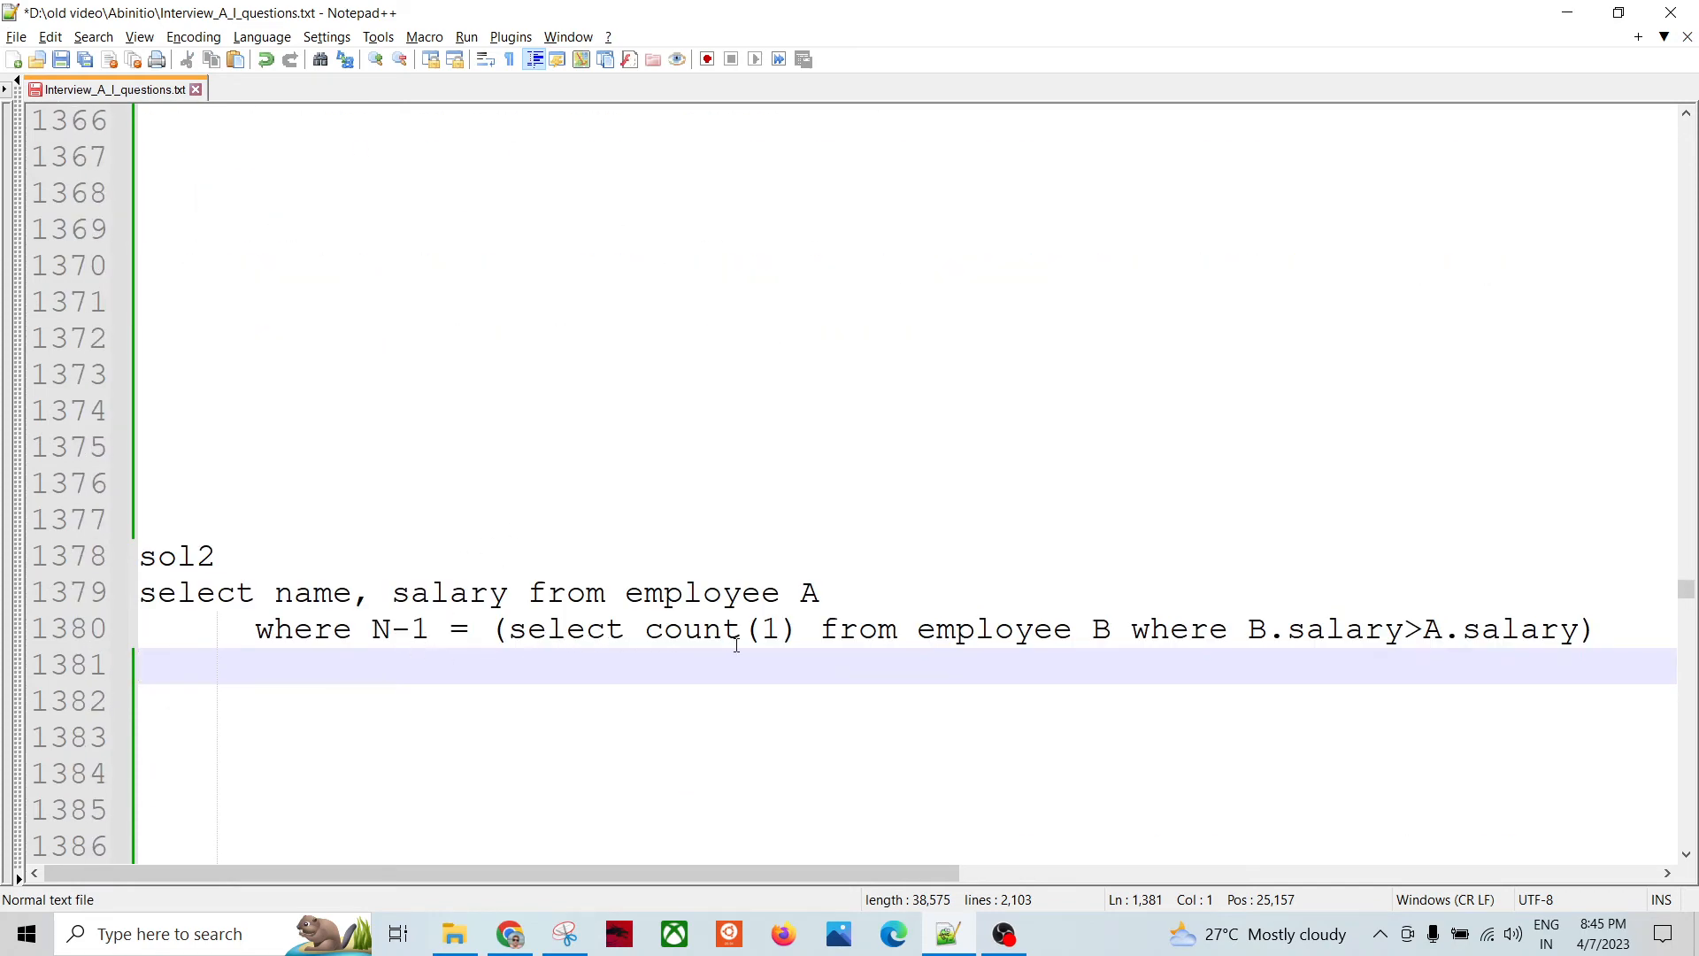
{"action": "mouse_move", "coordinate": [1161, 665]}
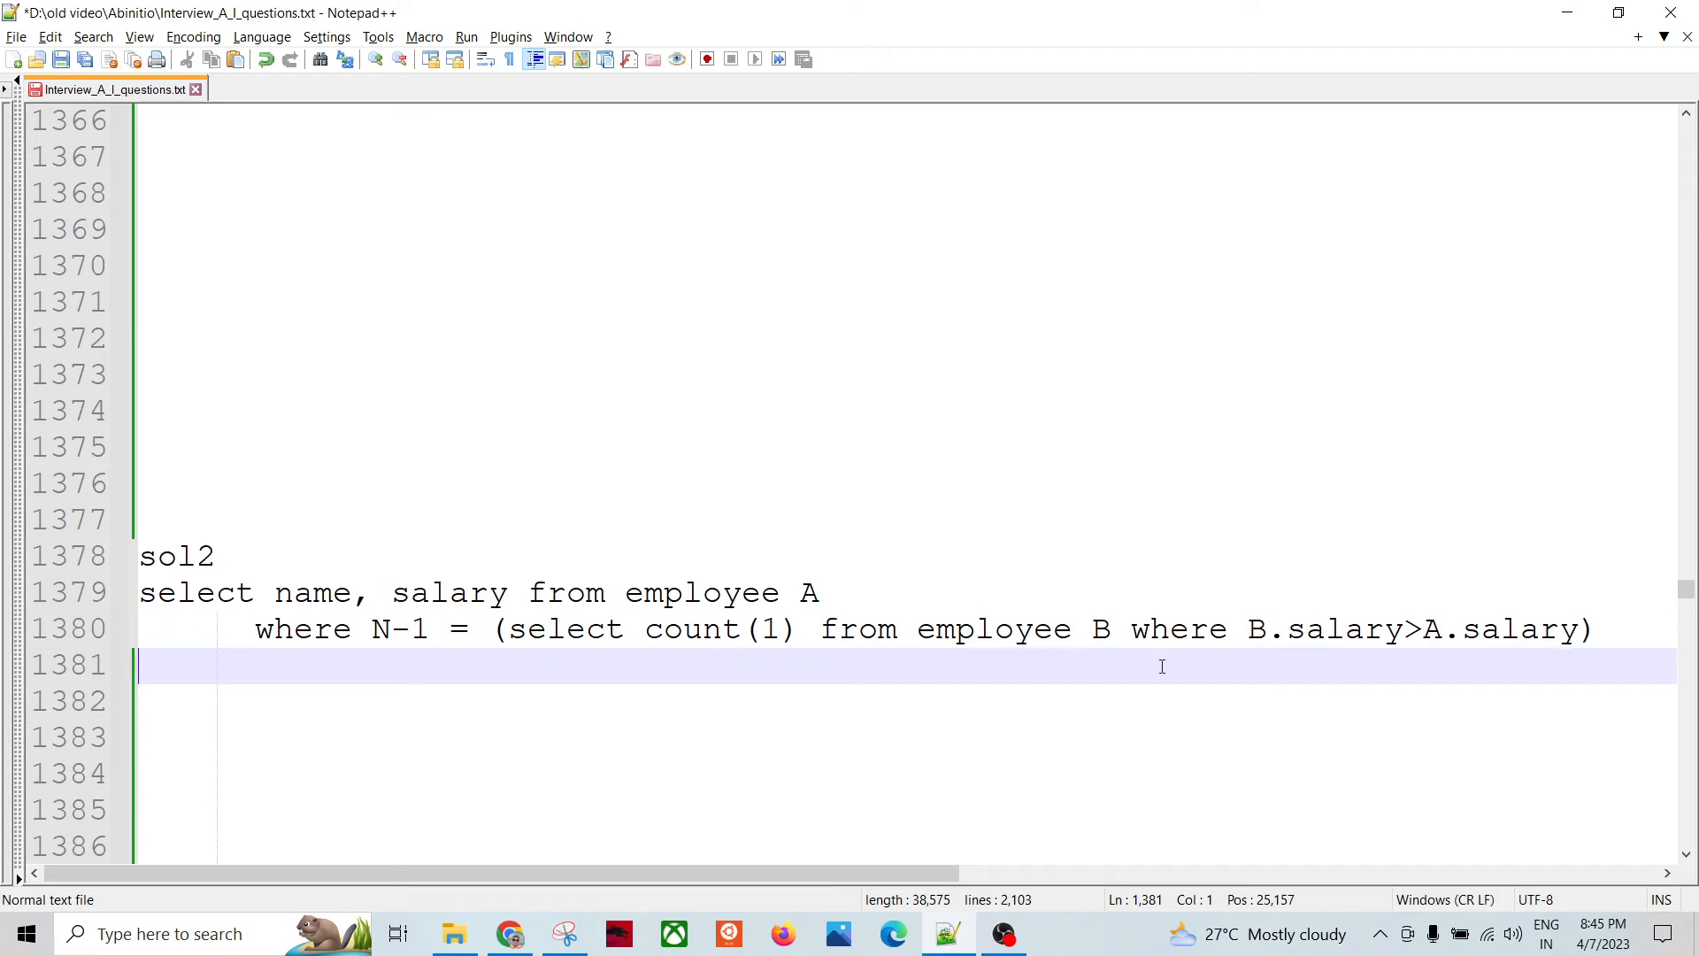
{"action": "left_click", "coordinate": [1094, 628]}
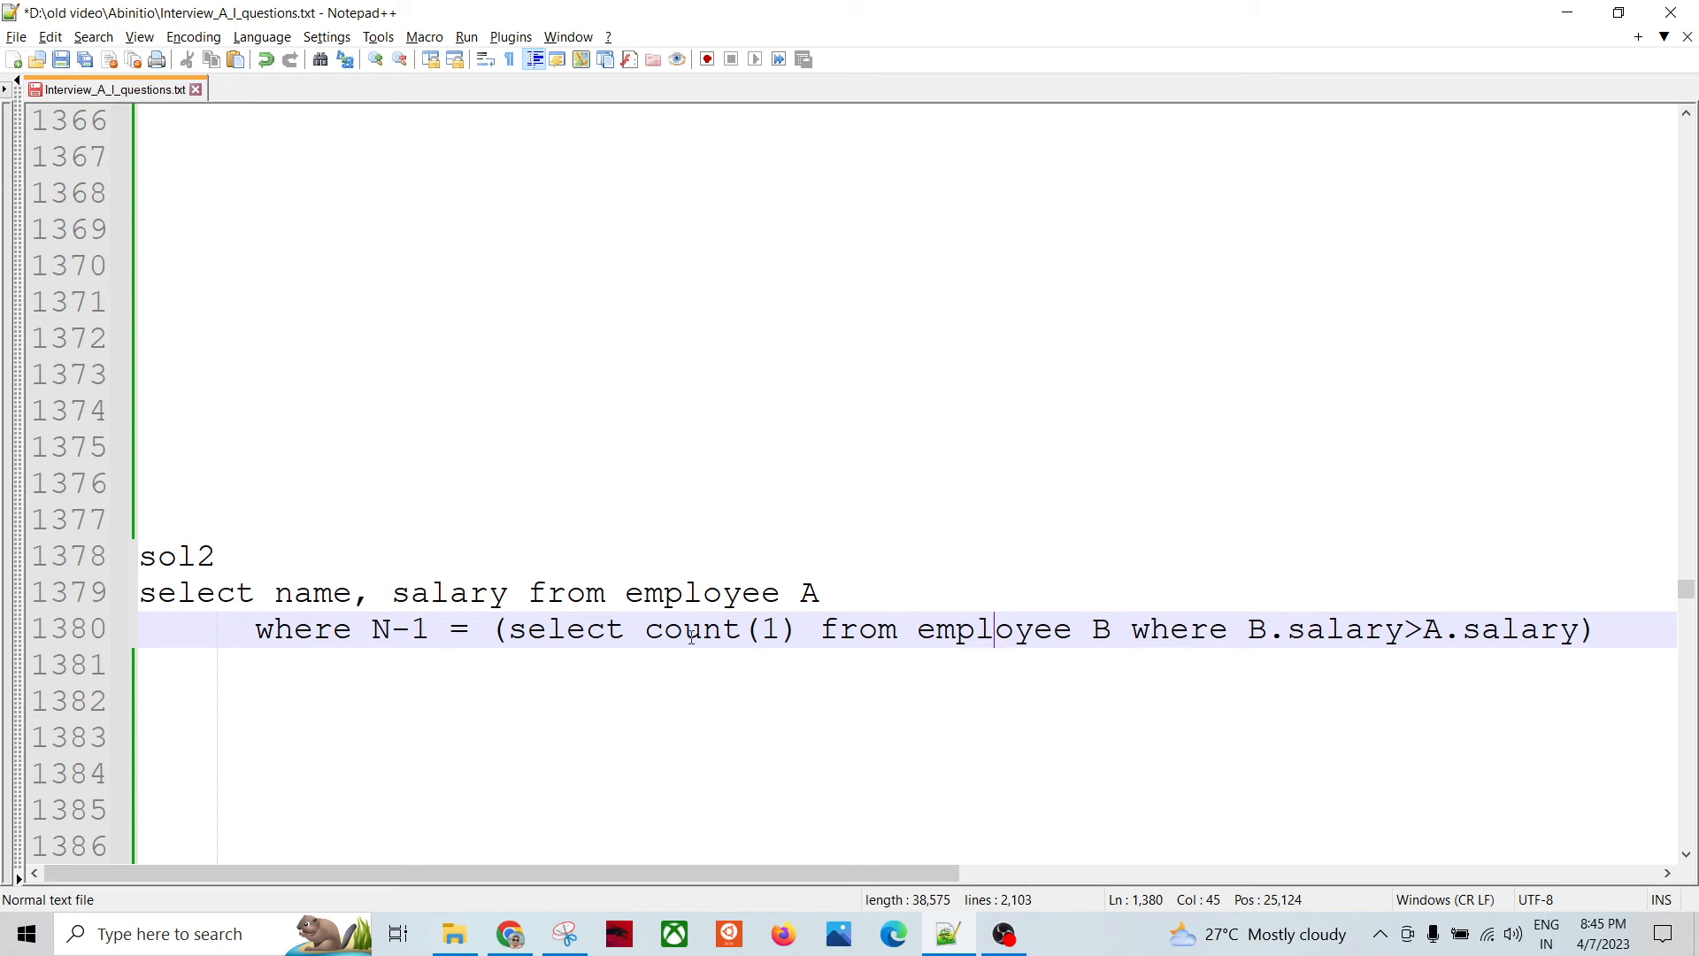
{"action": "double_click", "coordinate": [994, 630]}
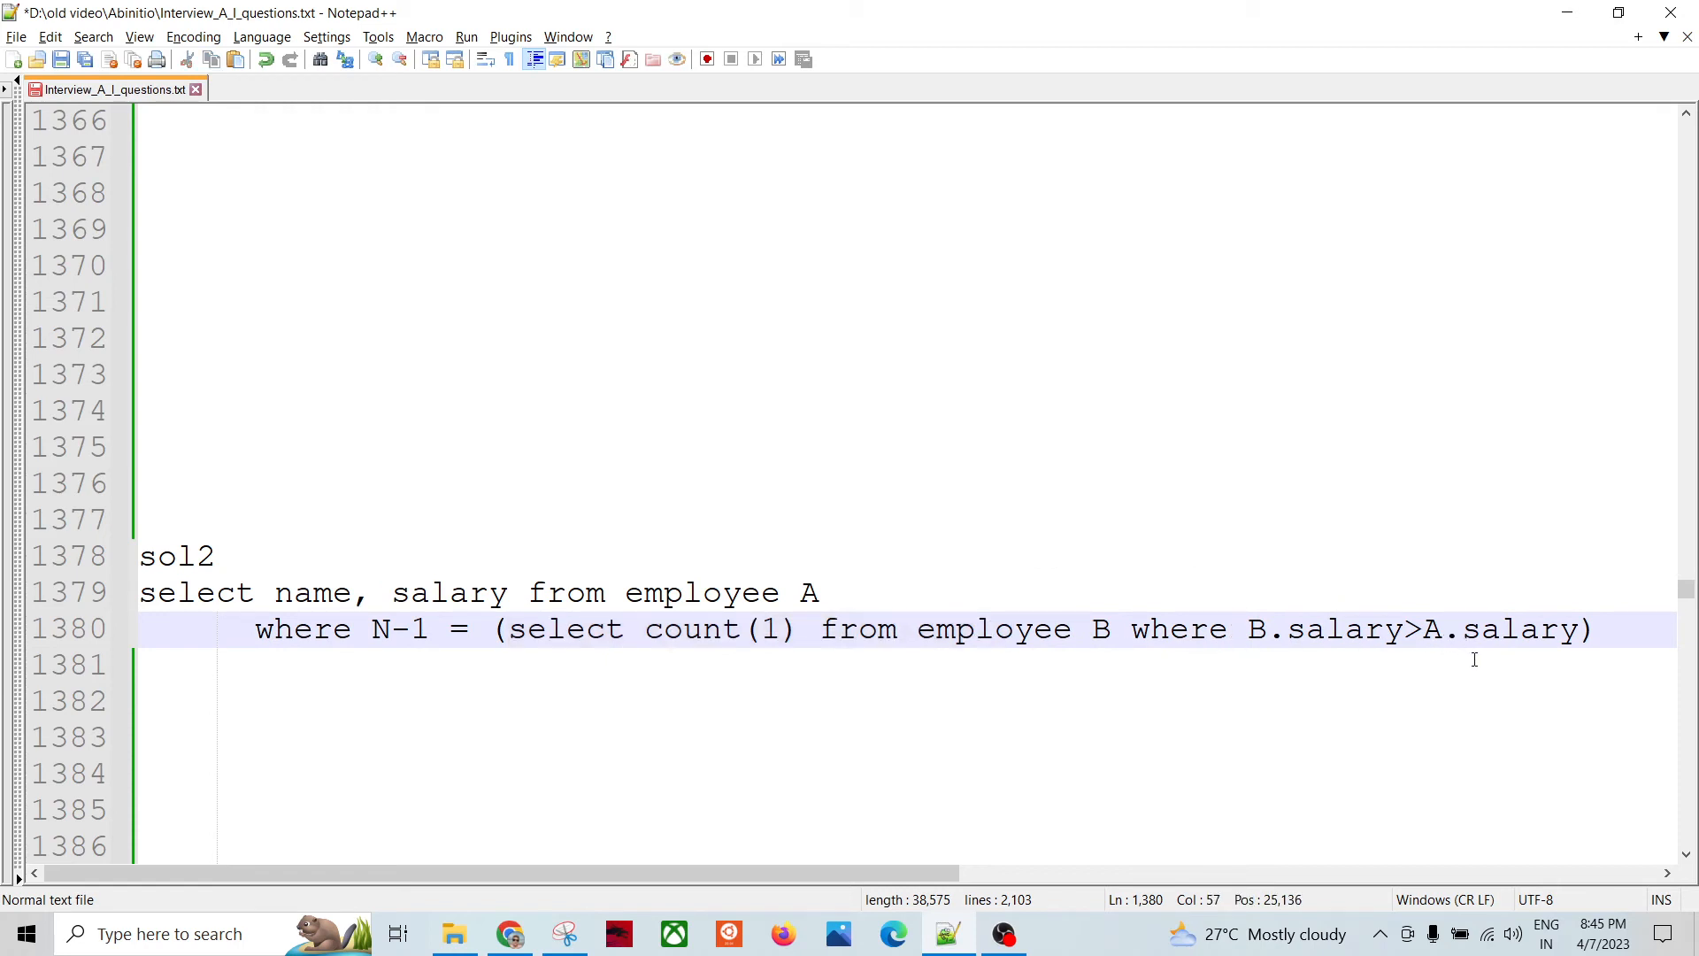
{"action": "mouse_move", "coordinate": [252, 706]}
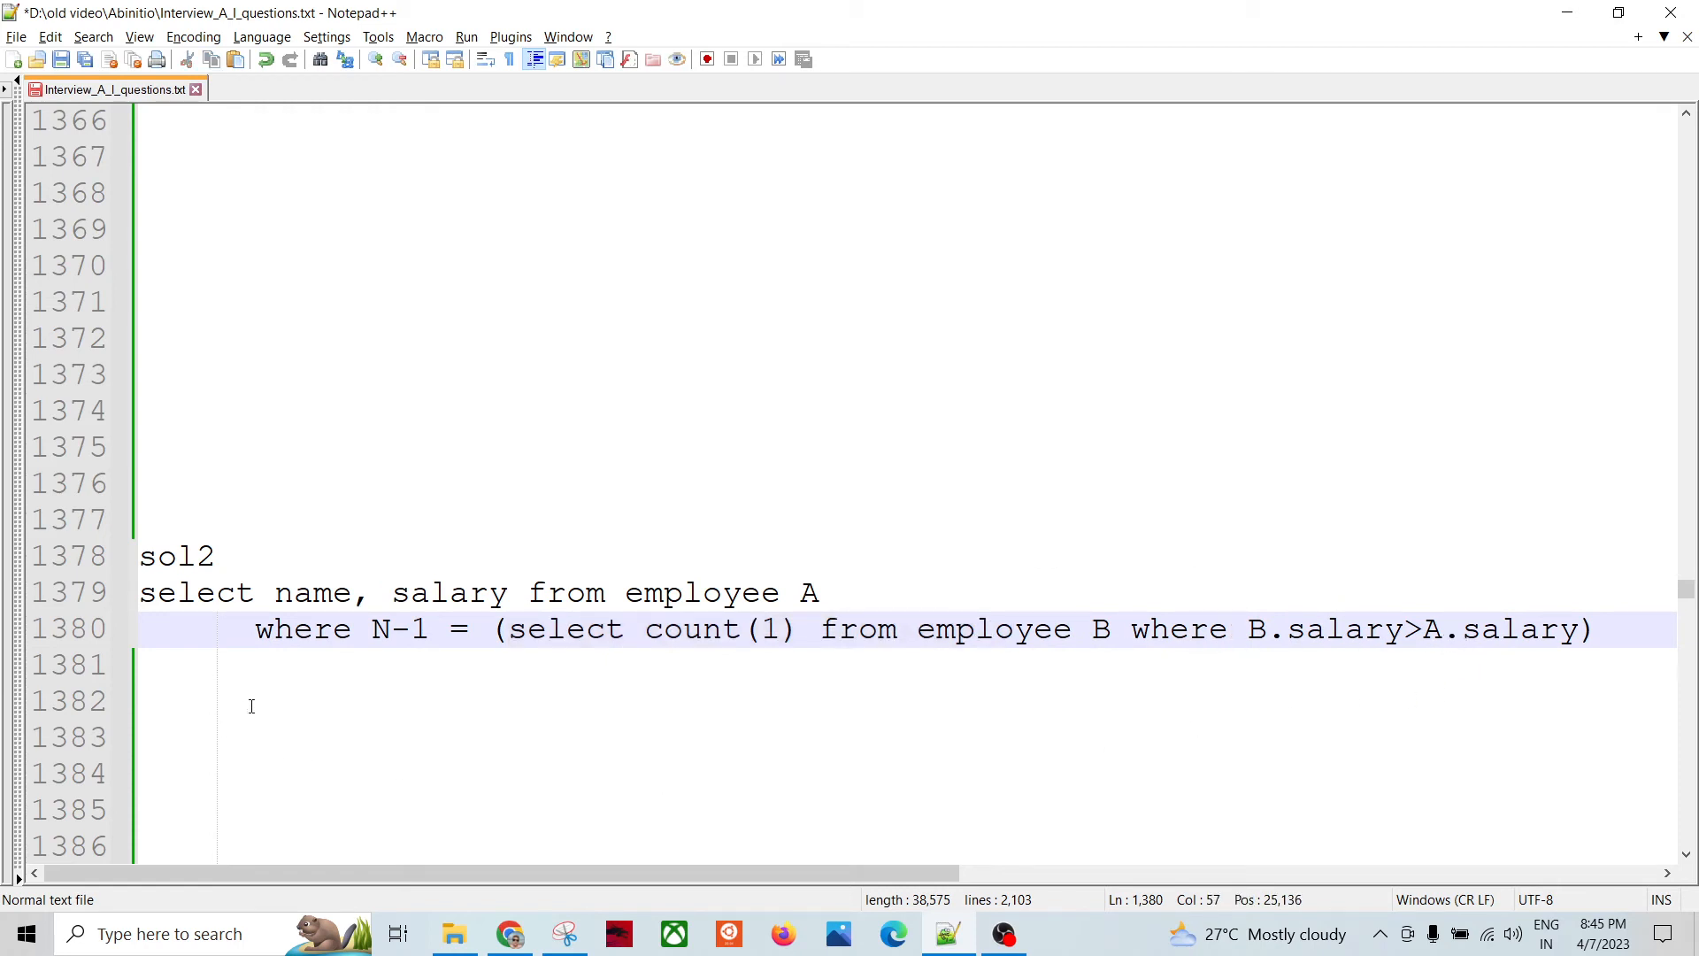
{"action": "double_click", "coordinate": [702, 592]}
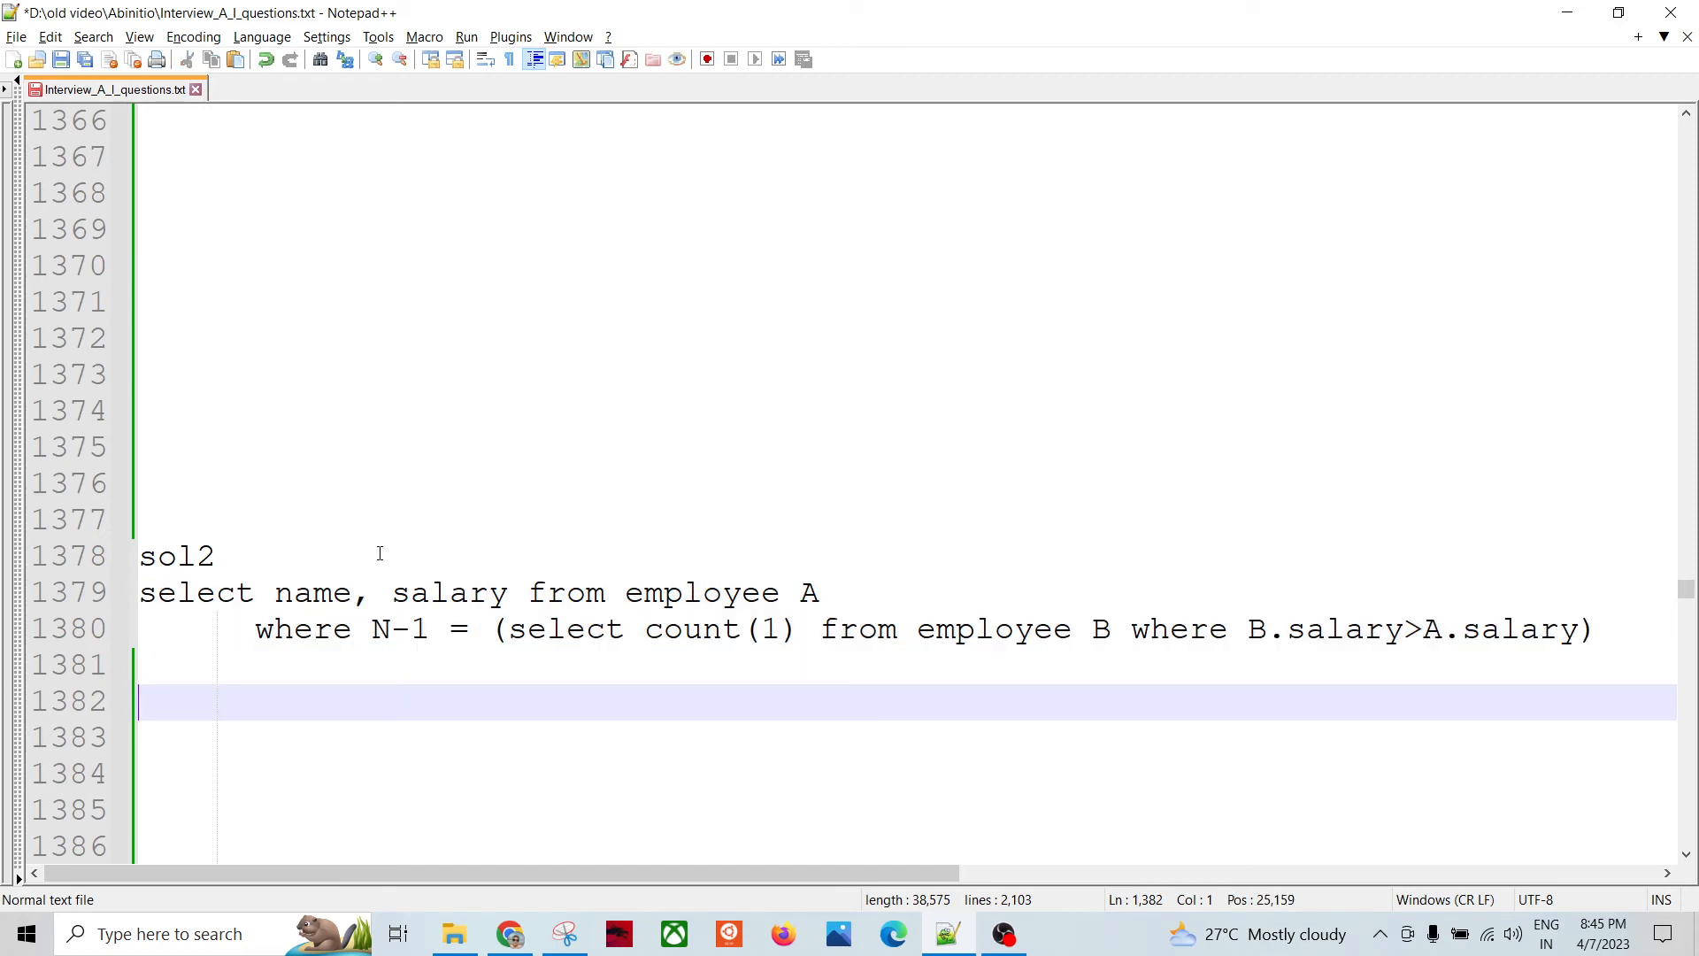
{"action": "scroll", "scroll_direction": "down", "scroll_amount": 3}
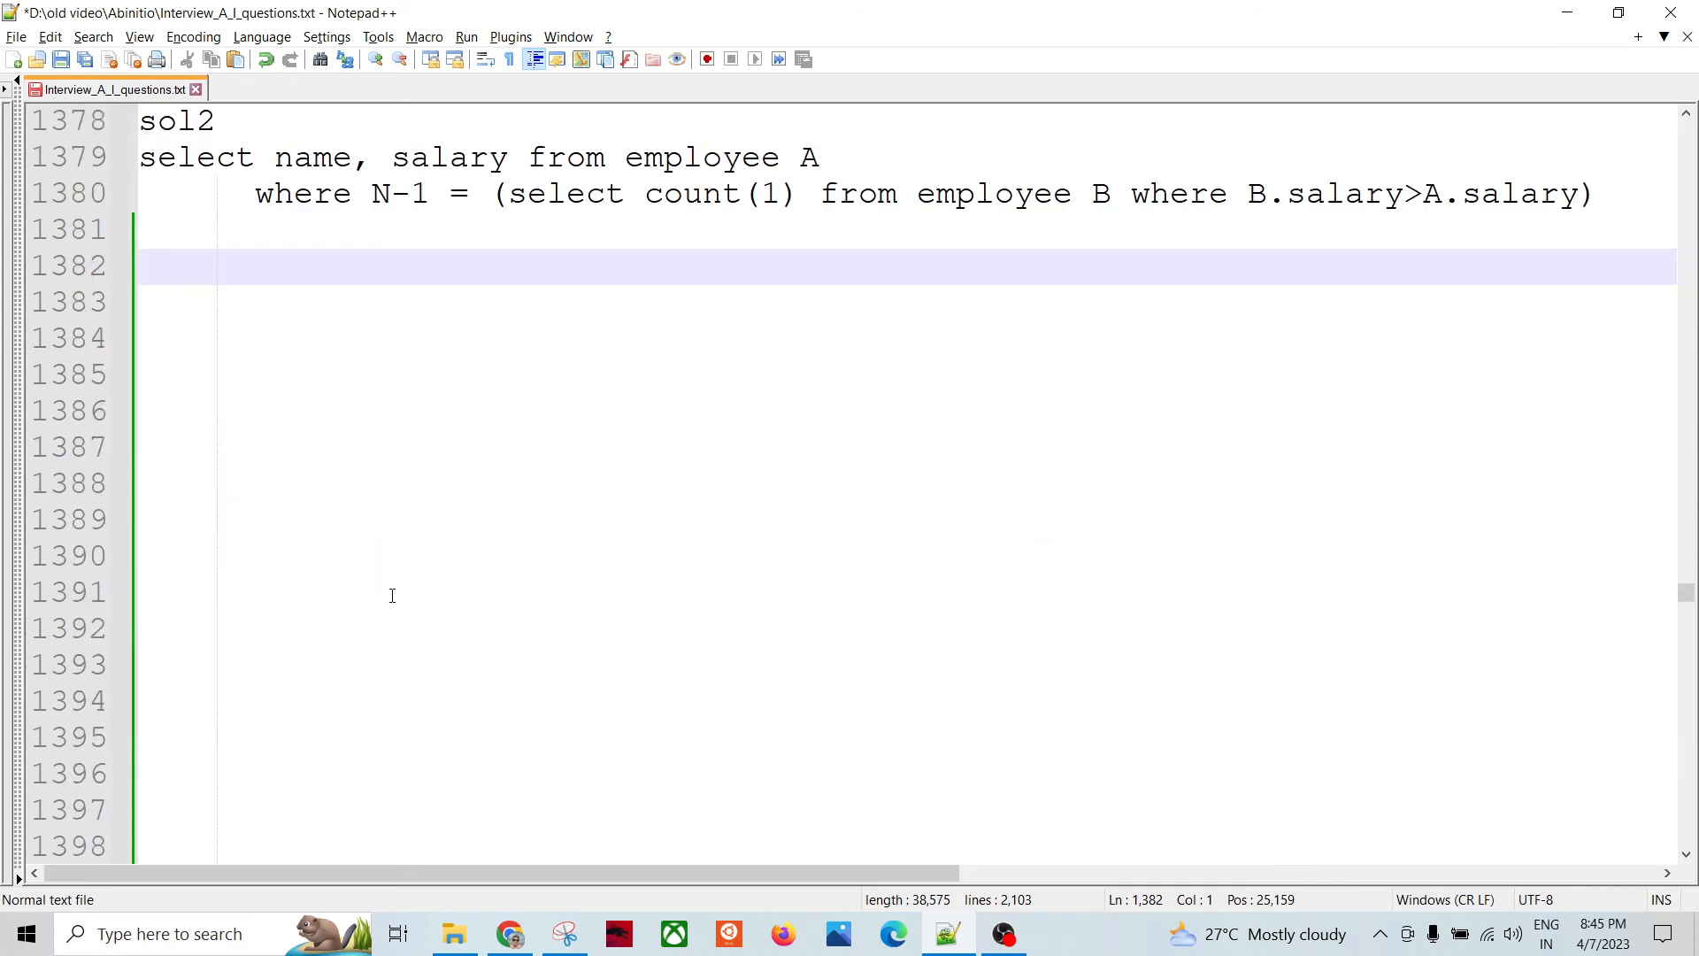
Scroll to sol3 and place the caret at the end of its scan-and-filter note
{"action": "scroll", "scroll_direction": "down", "scroll_amount": 3}
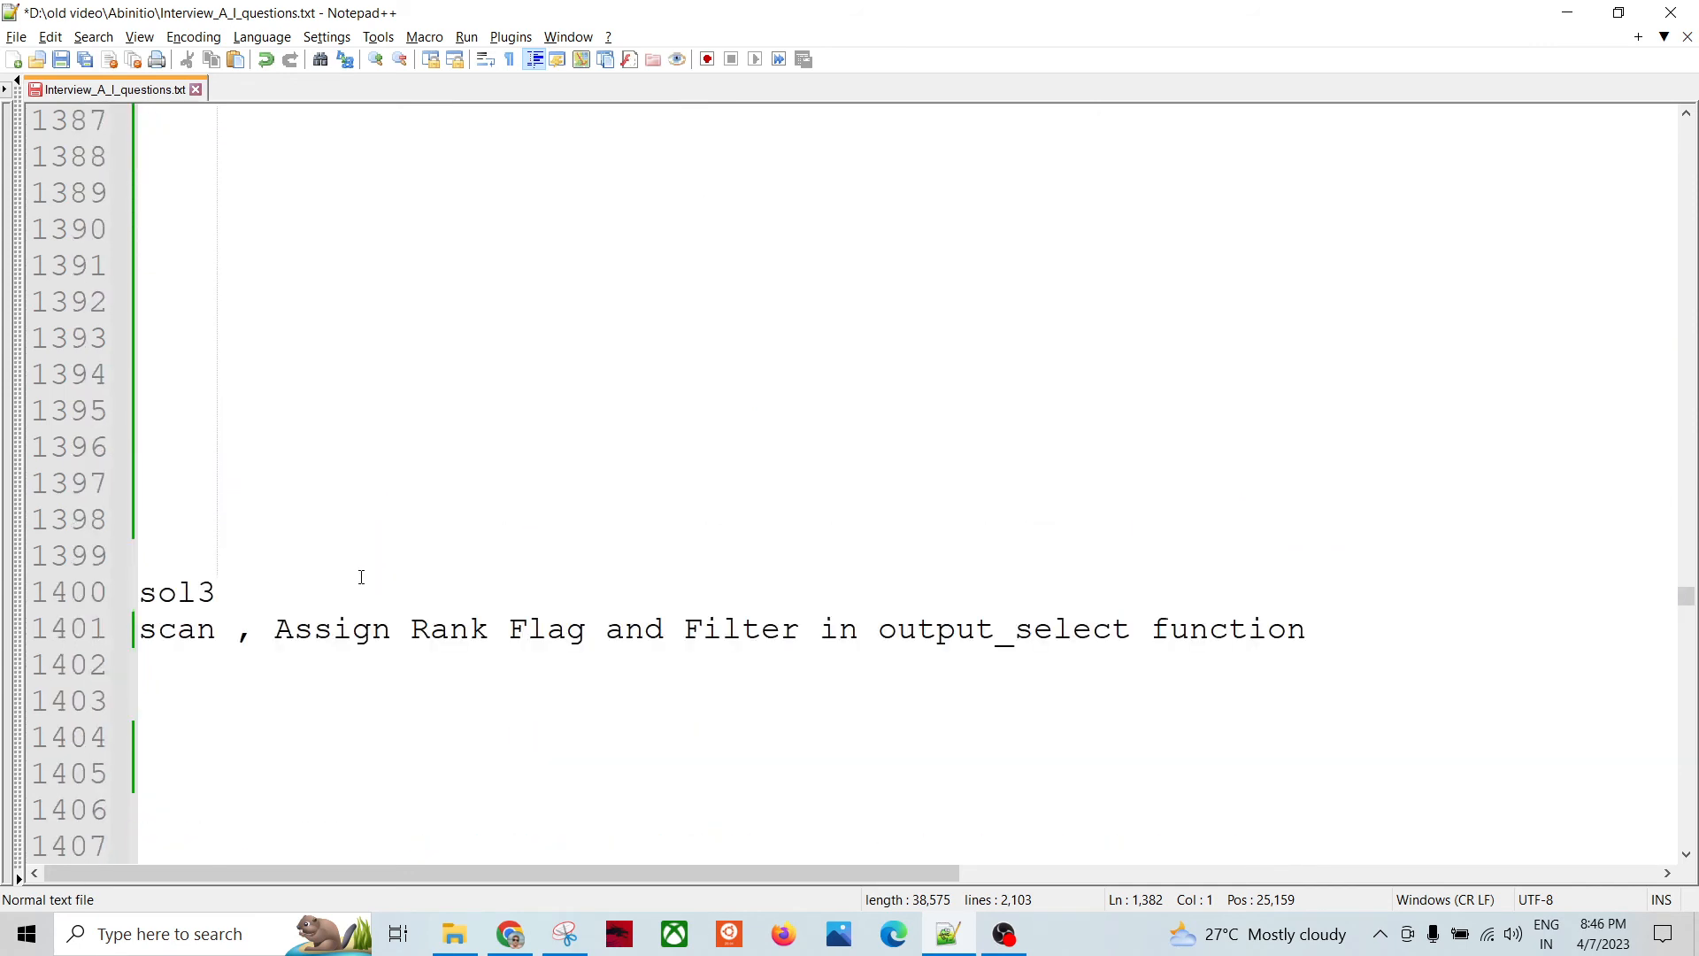
{"action": "left_click", "coordinate": [216, 591]}
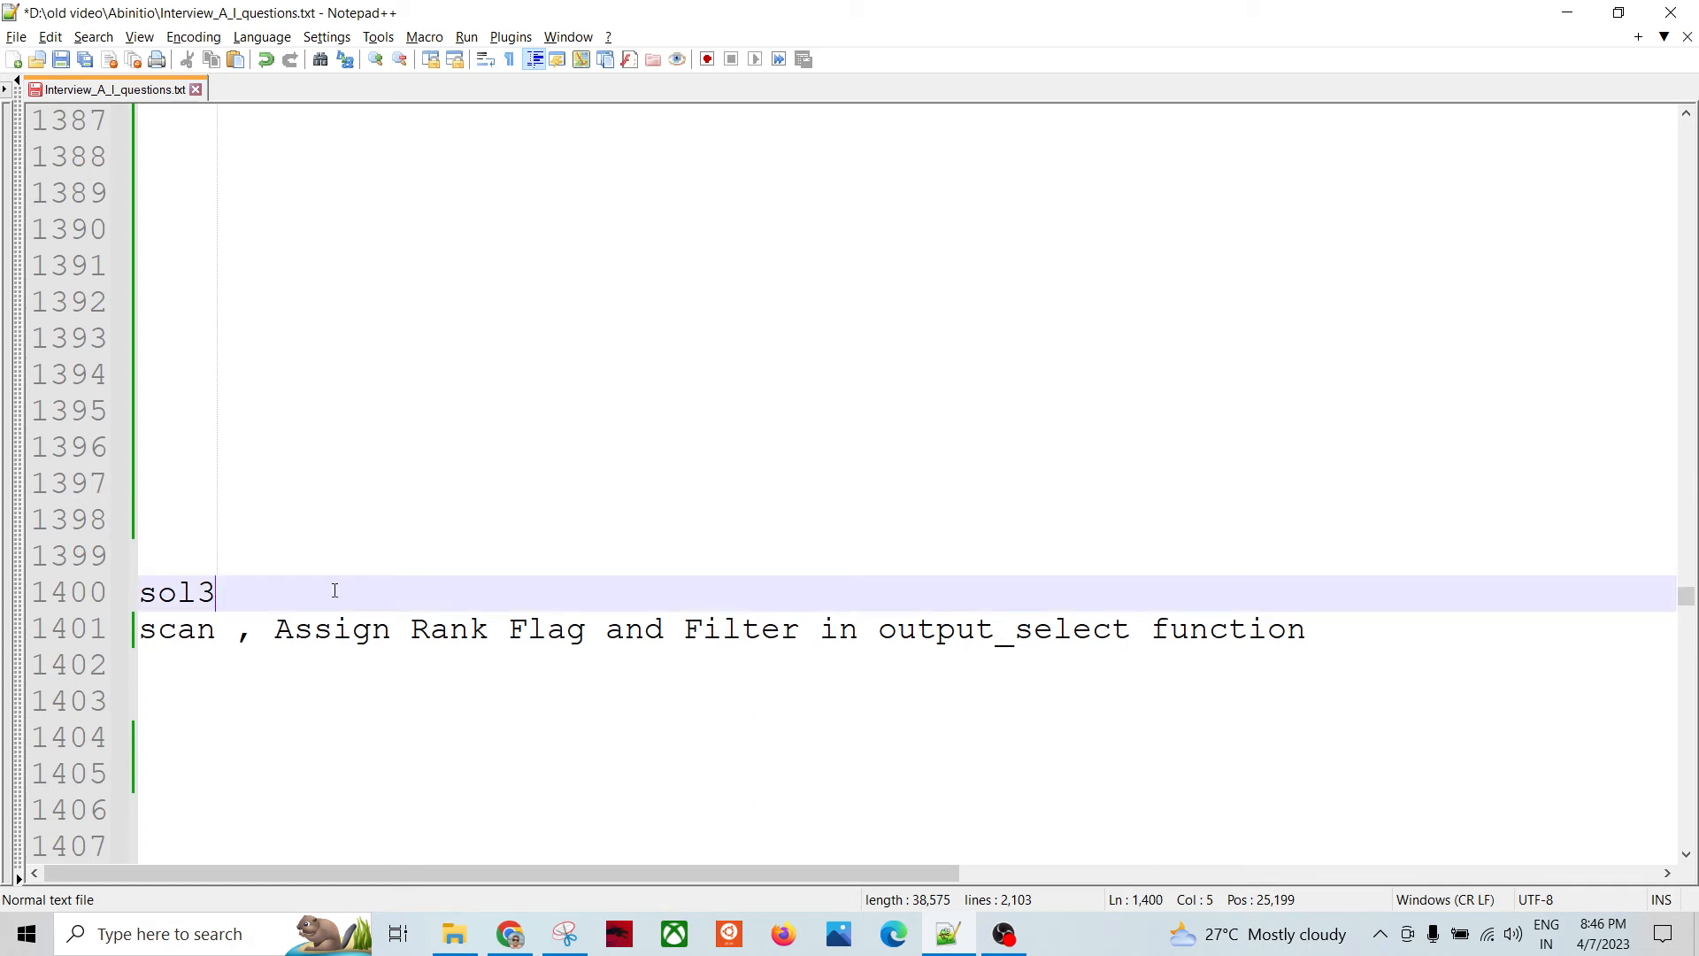
{"action": "mouse_move", "coordinate": [328, 559]}
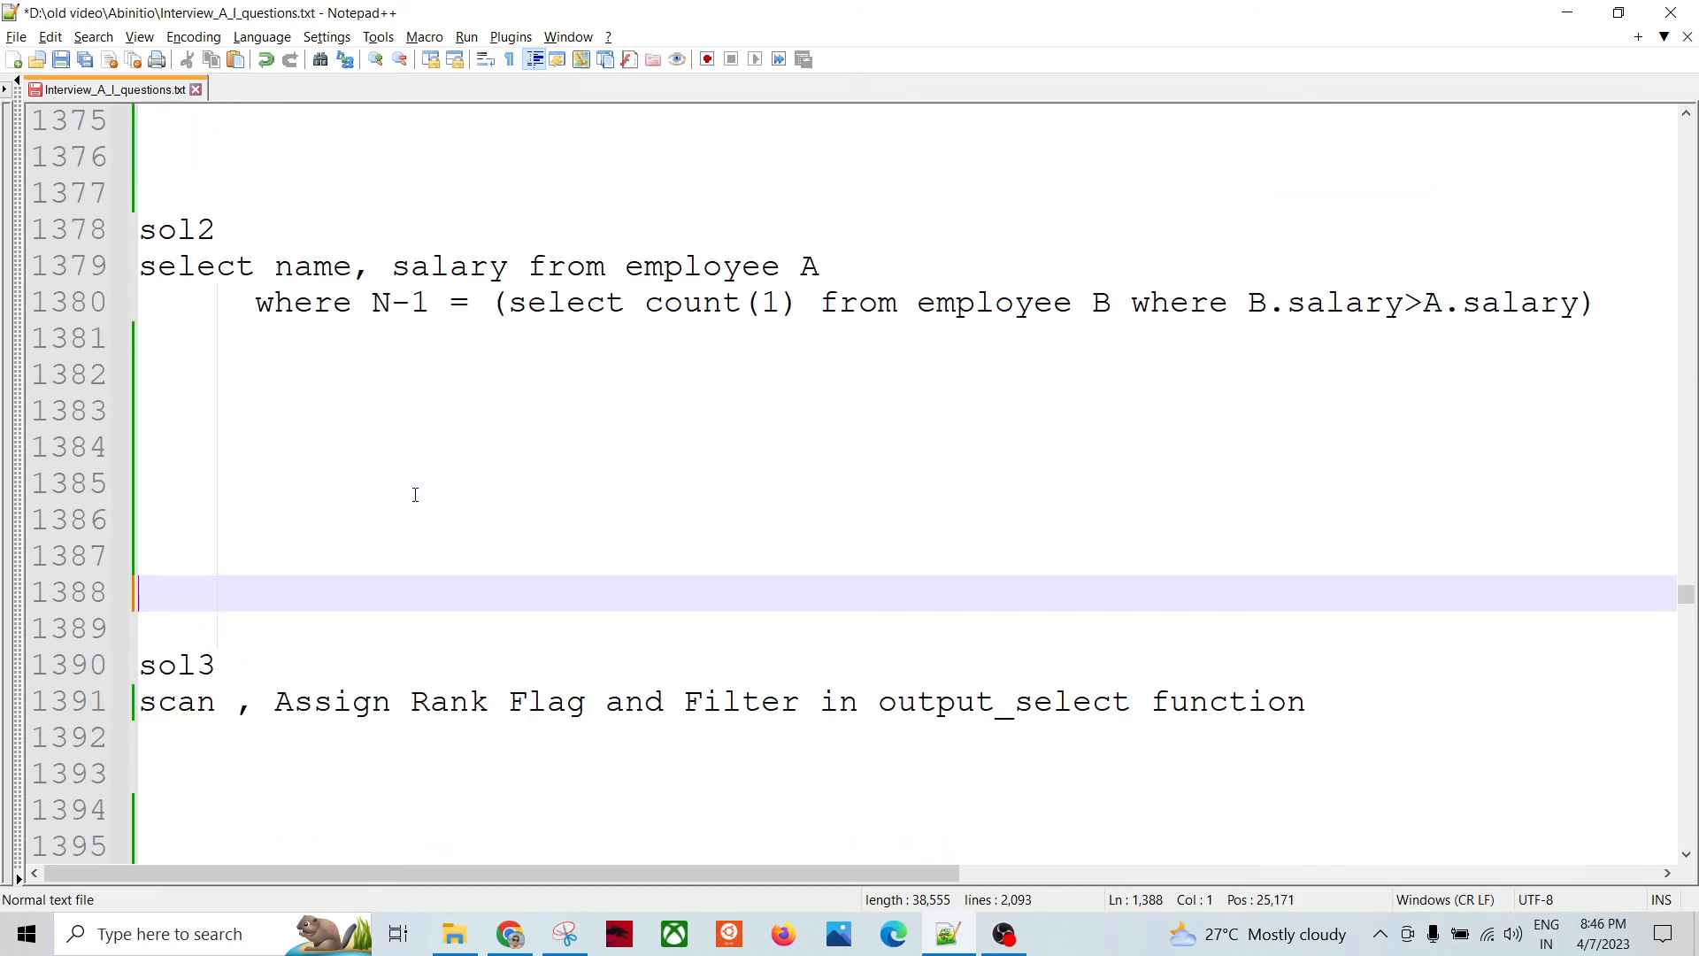
{"action": "mouse_move", "coordinate": [308, 722]}
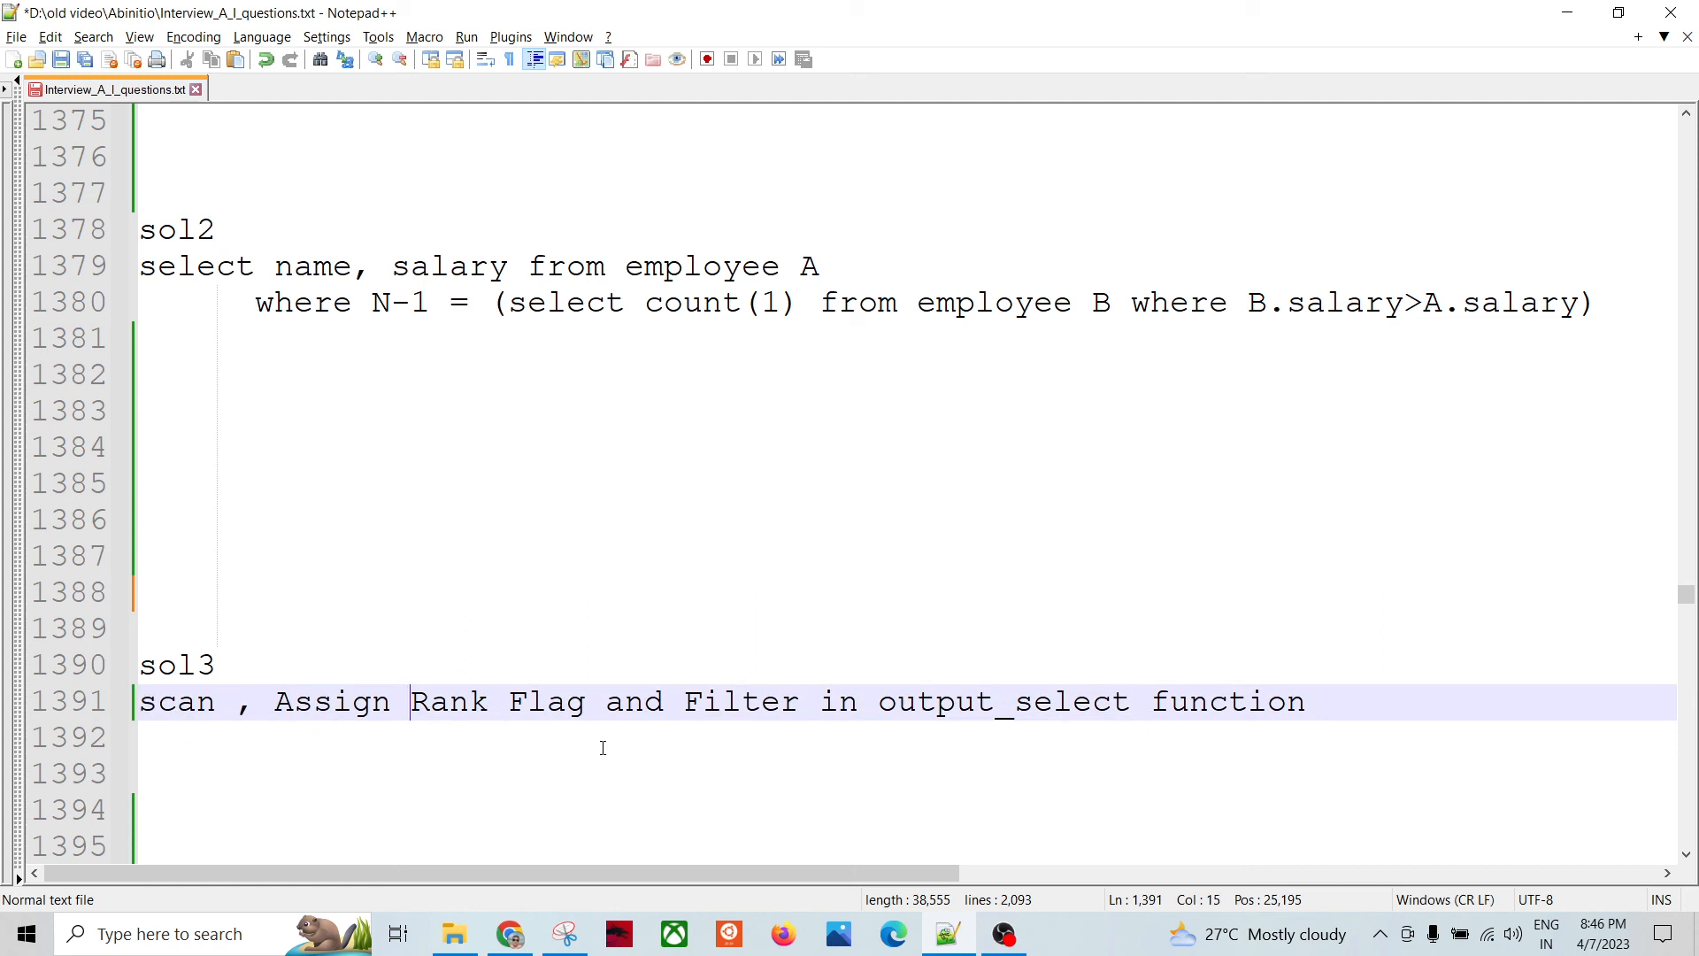
{"action": "mouse_move", "coordinate": [577, 690]}
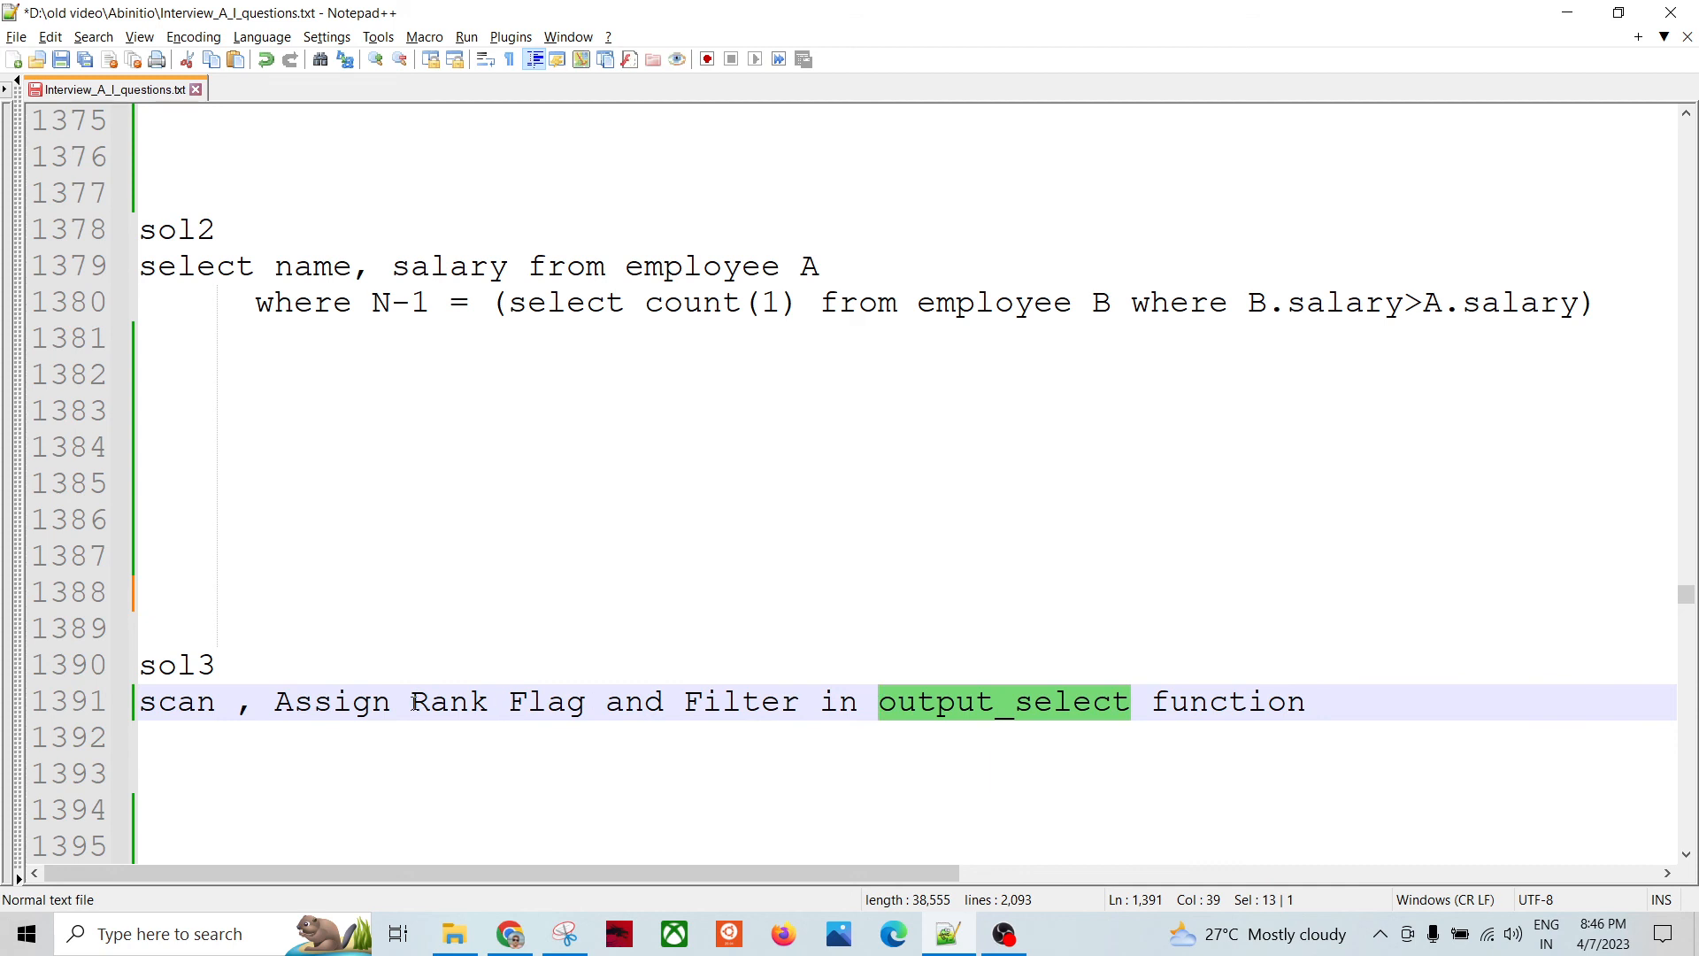
{"action": "left_click", "coordinate": [595, 626]}
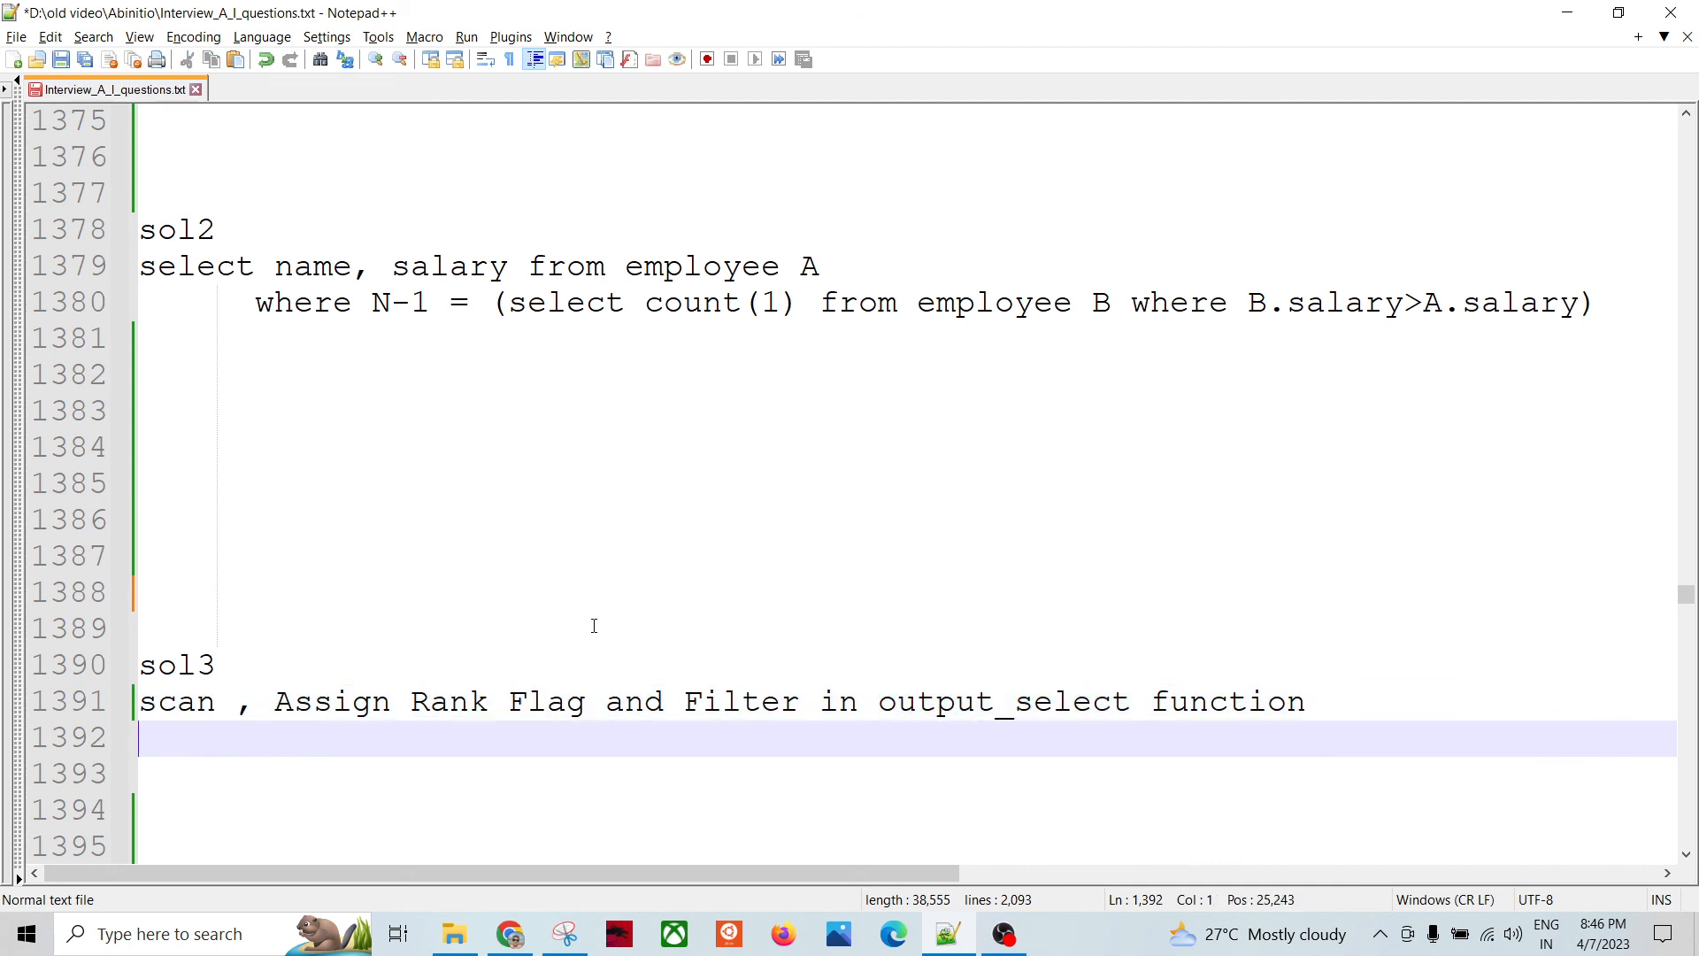
{"action": "mouse_move", "coordinate": [258, 636]}
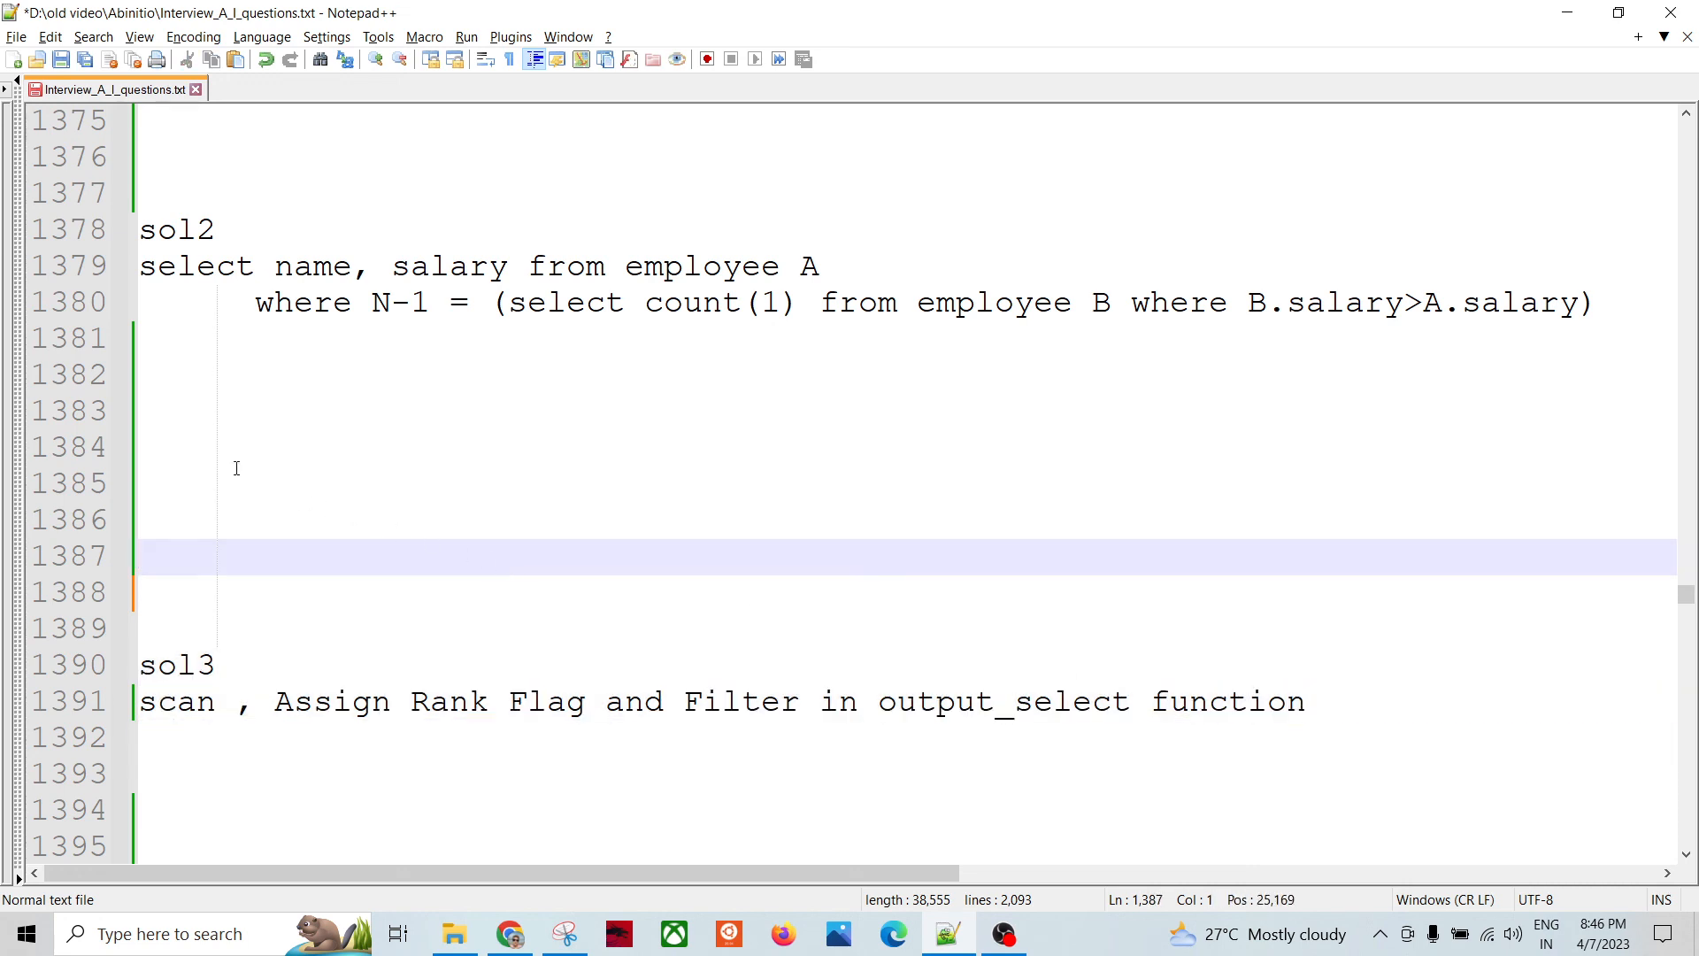
{"action": "mouse_move", "coordinate": [170, 368]}
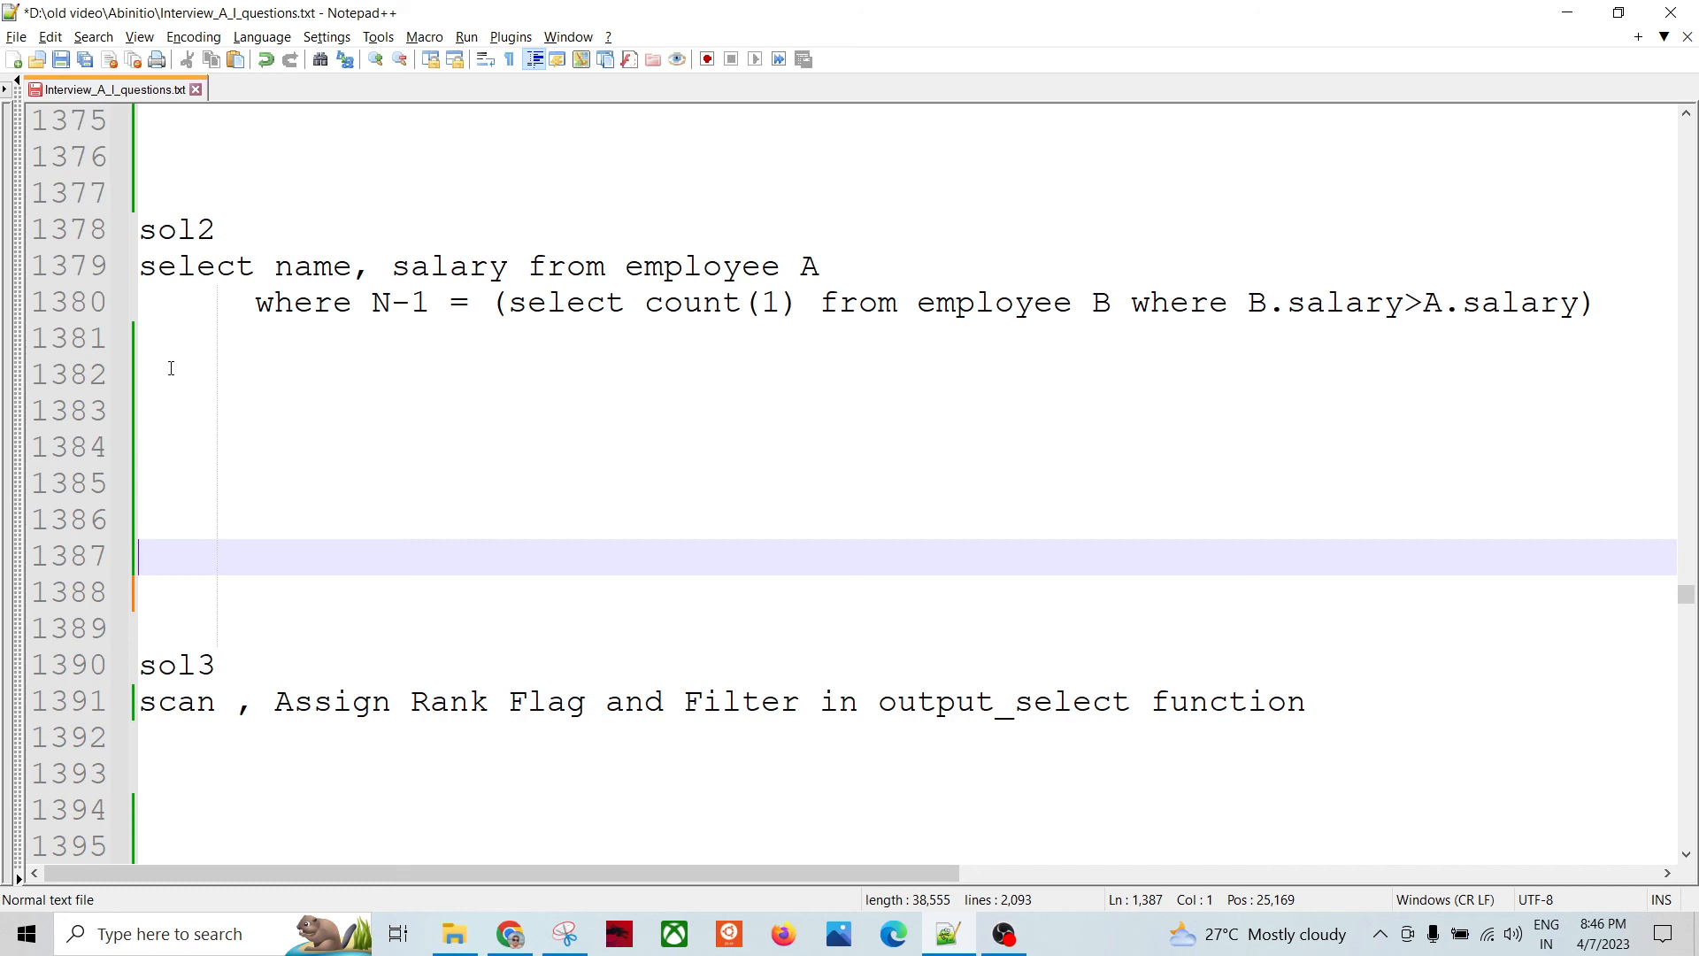
{"action": "mouse_move", "coordinate": [276, 460]}
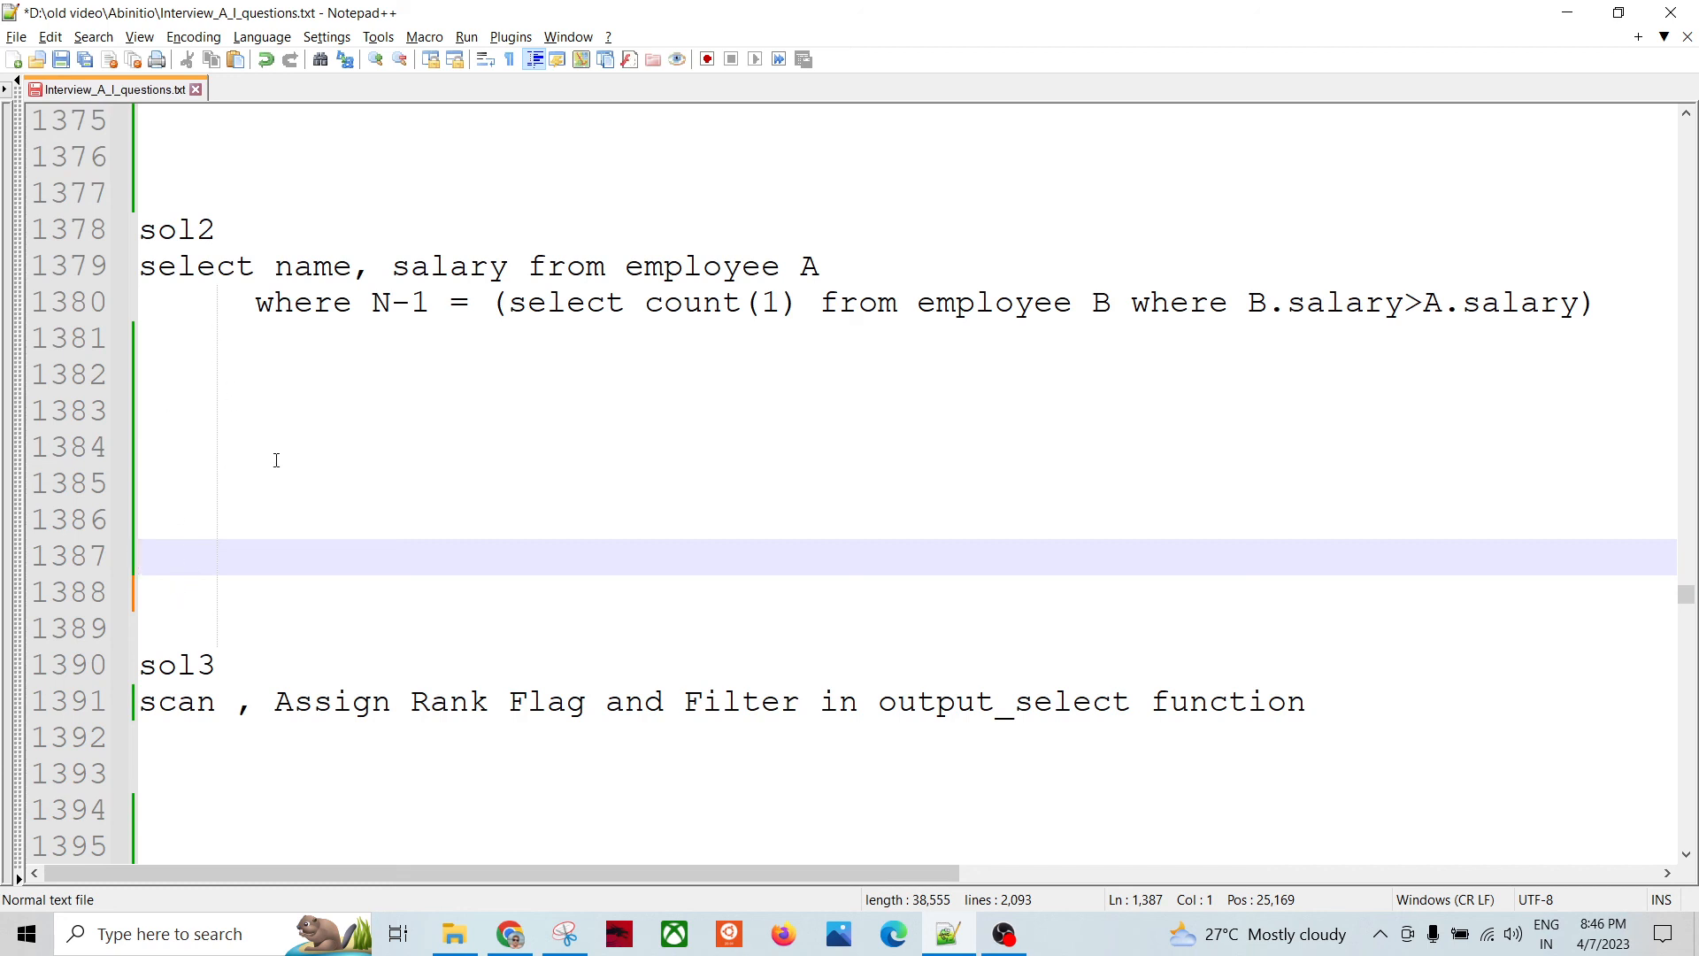